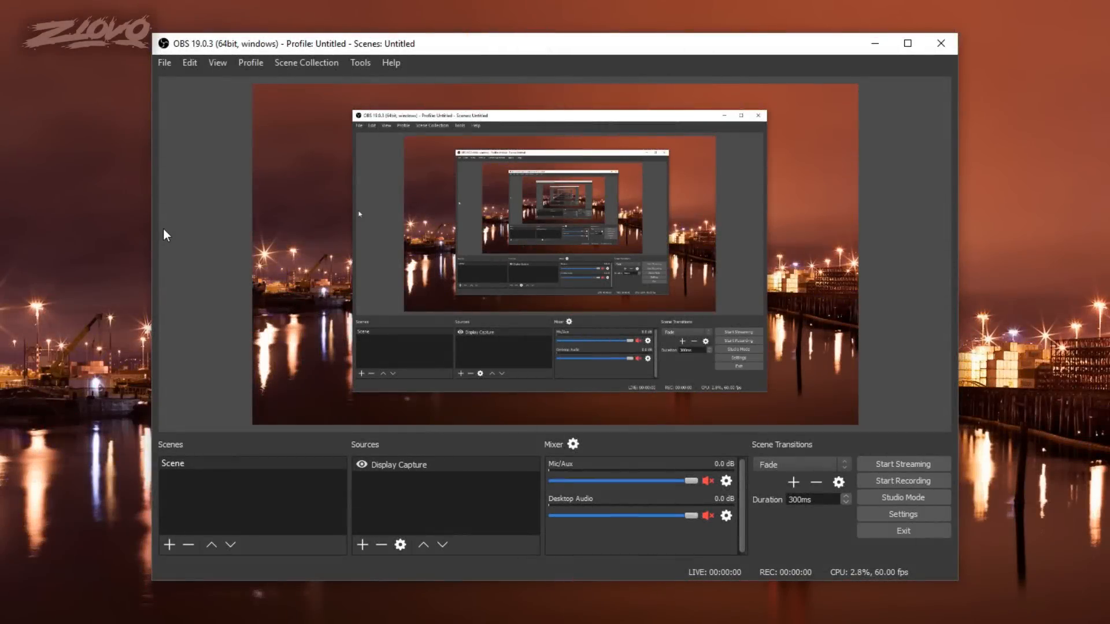
mouse_move(314, 212)
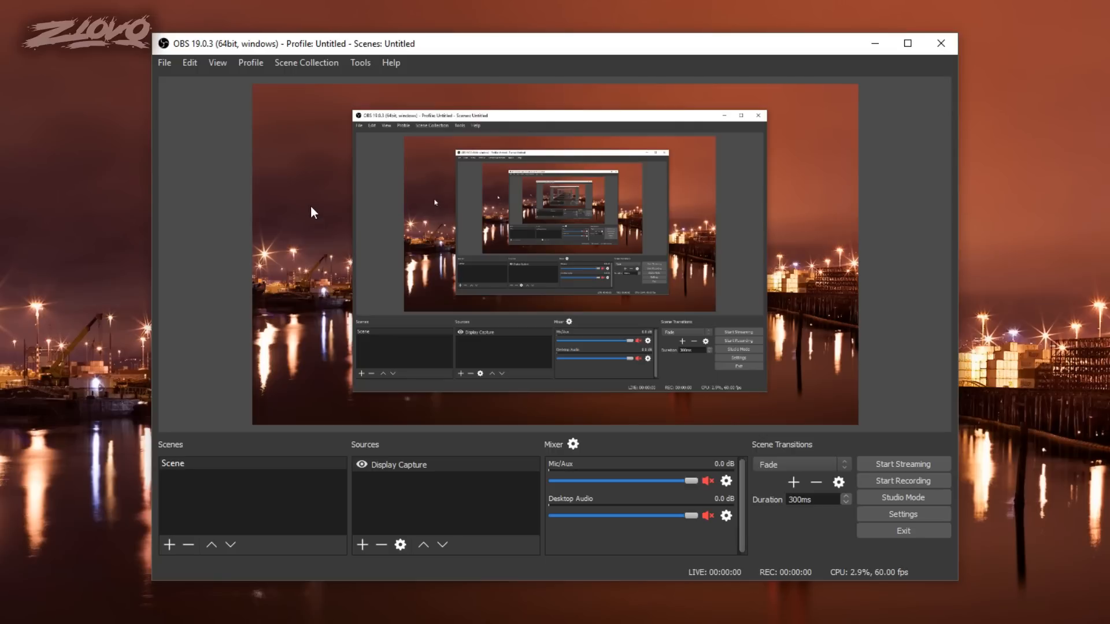
mouse_move(287, 207)
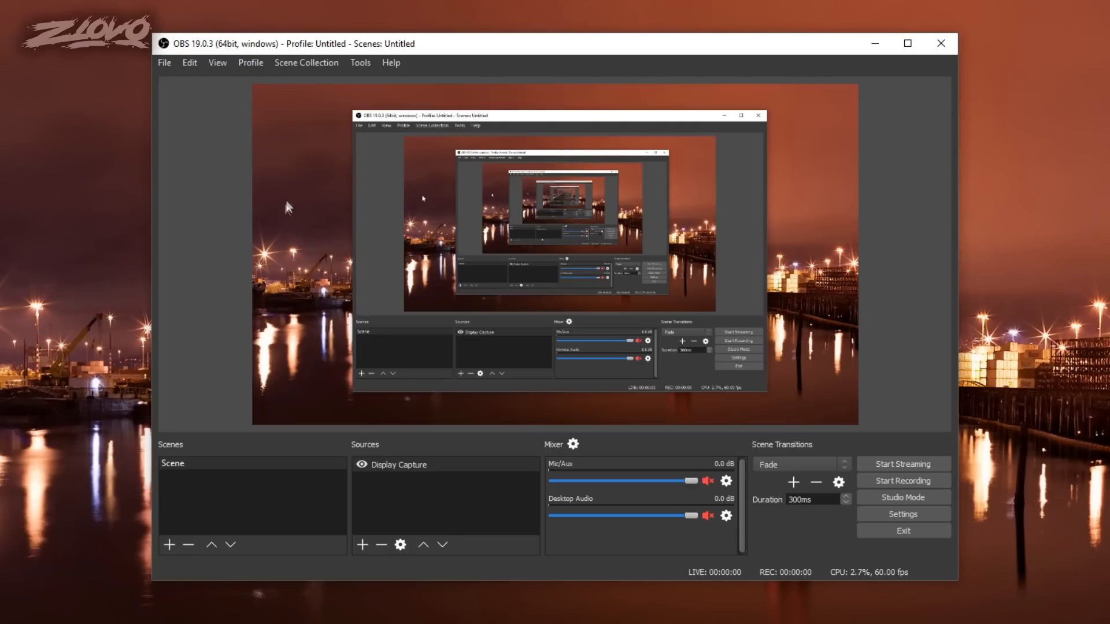
mouse_move(281, 235)
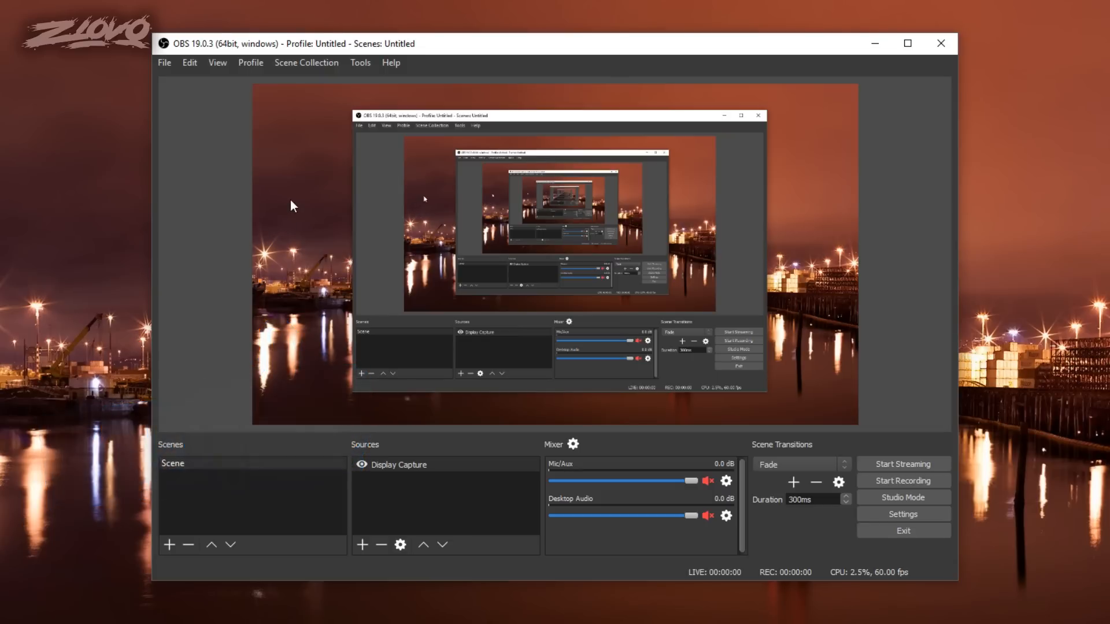
mouse_move(294, 250)
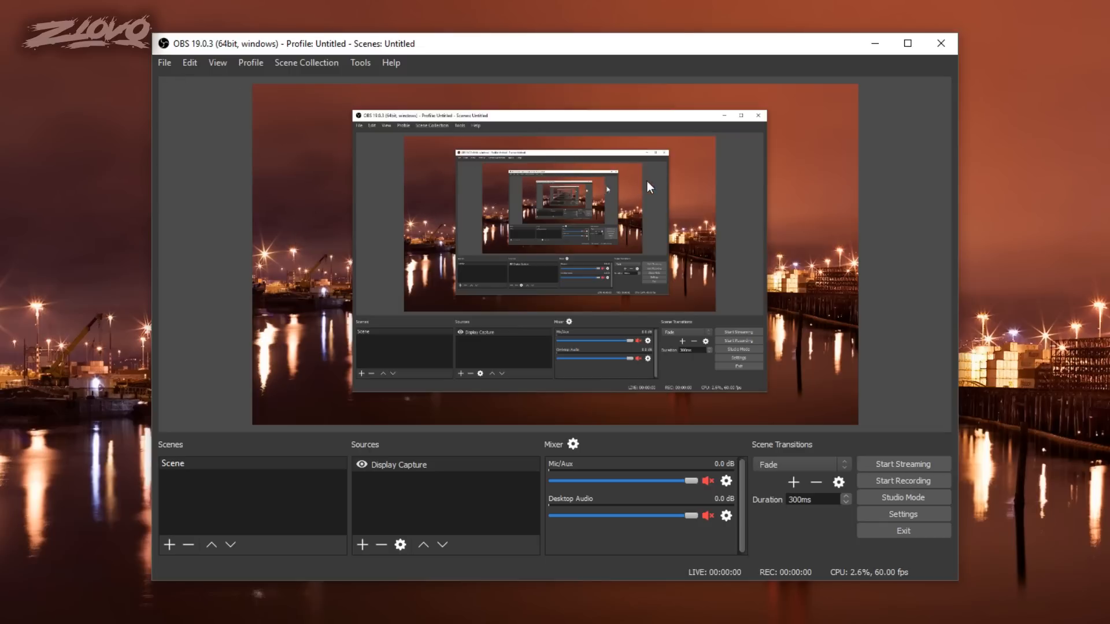
mouse_move(903, 514)
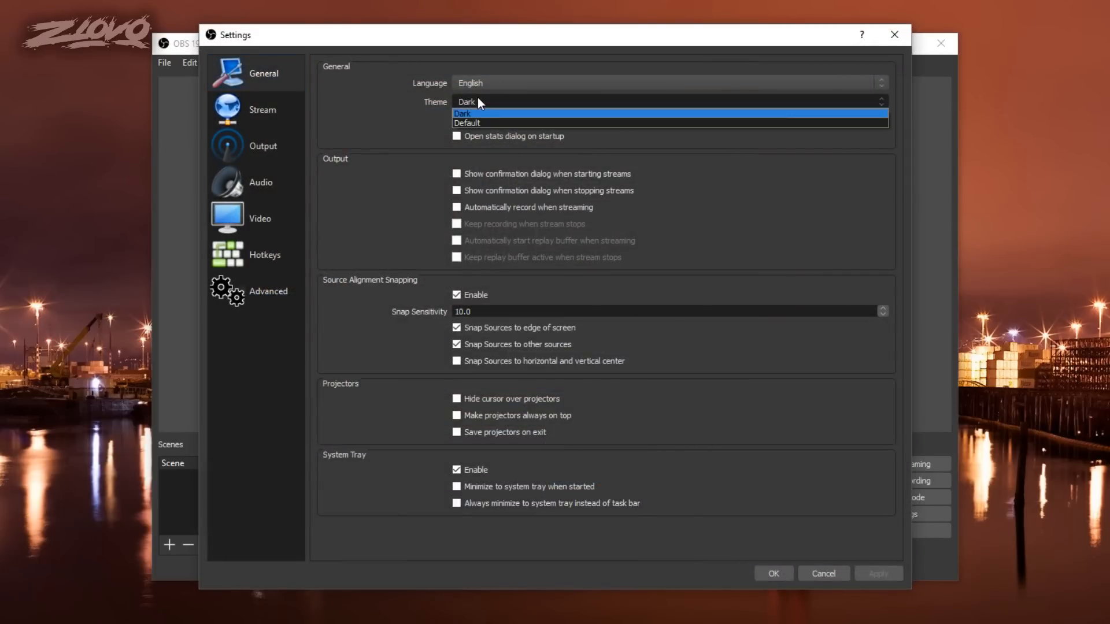
Keep the Dark theme, then switch Output Mode to Advanced and show the Recording settings
click(461, 114)
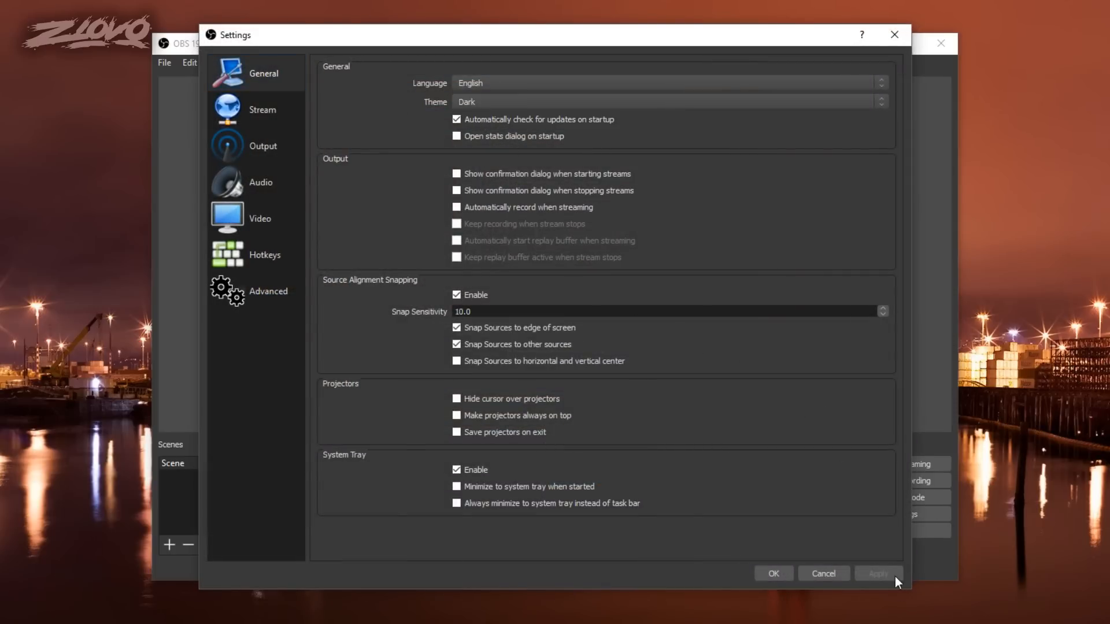
mouse_move(737, 263)
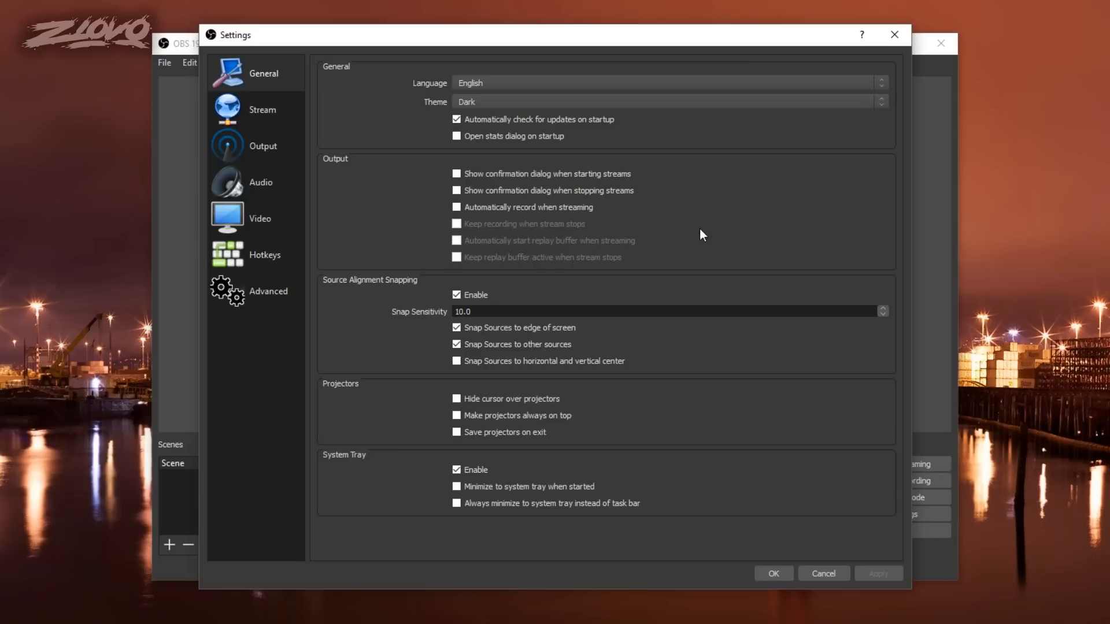
click(263, 146)
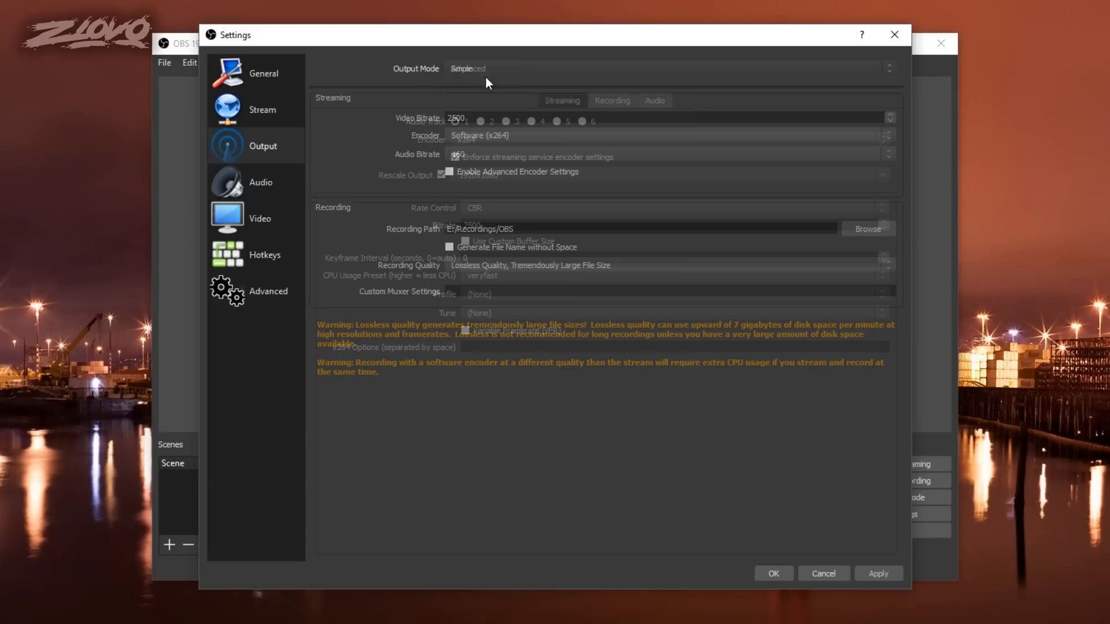
click(669, 68)
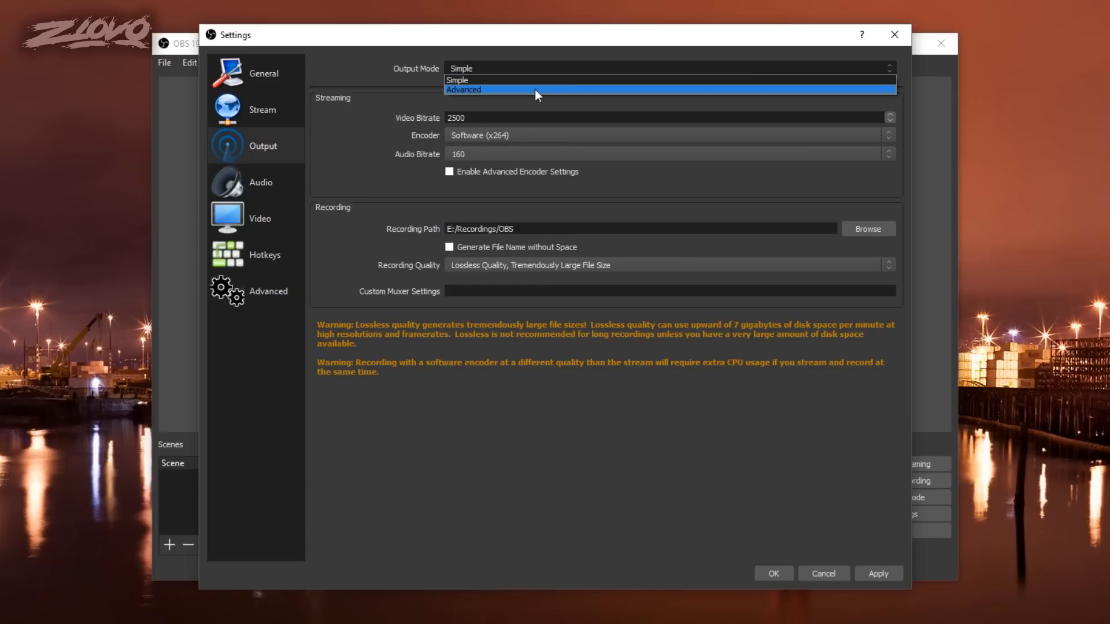
click(463, 91)
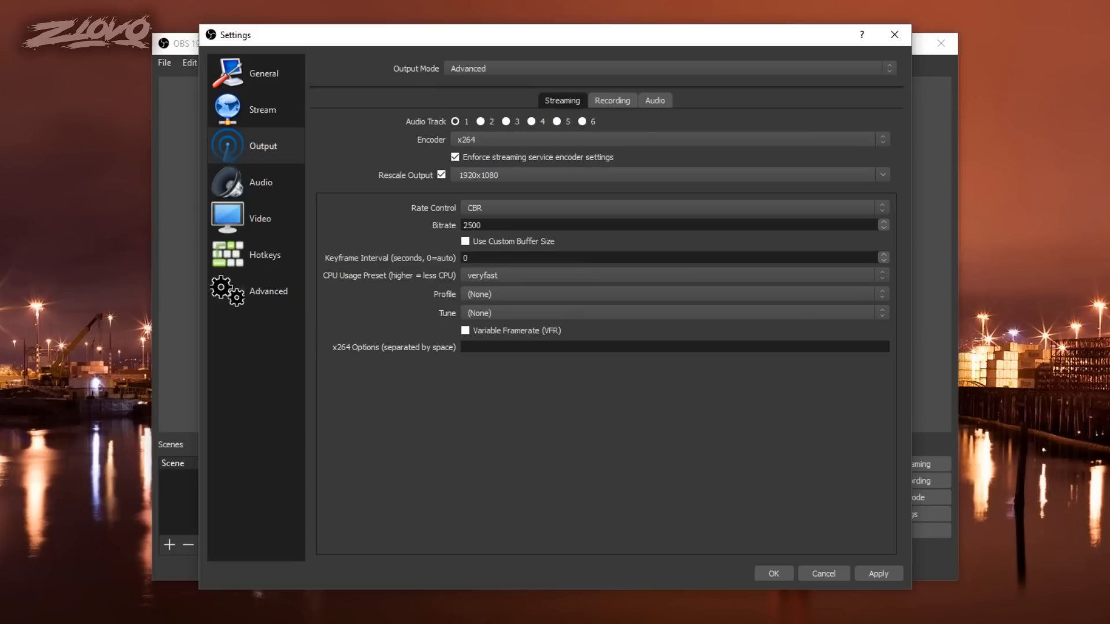
click(611, 100)
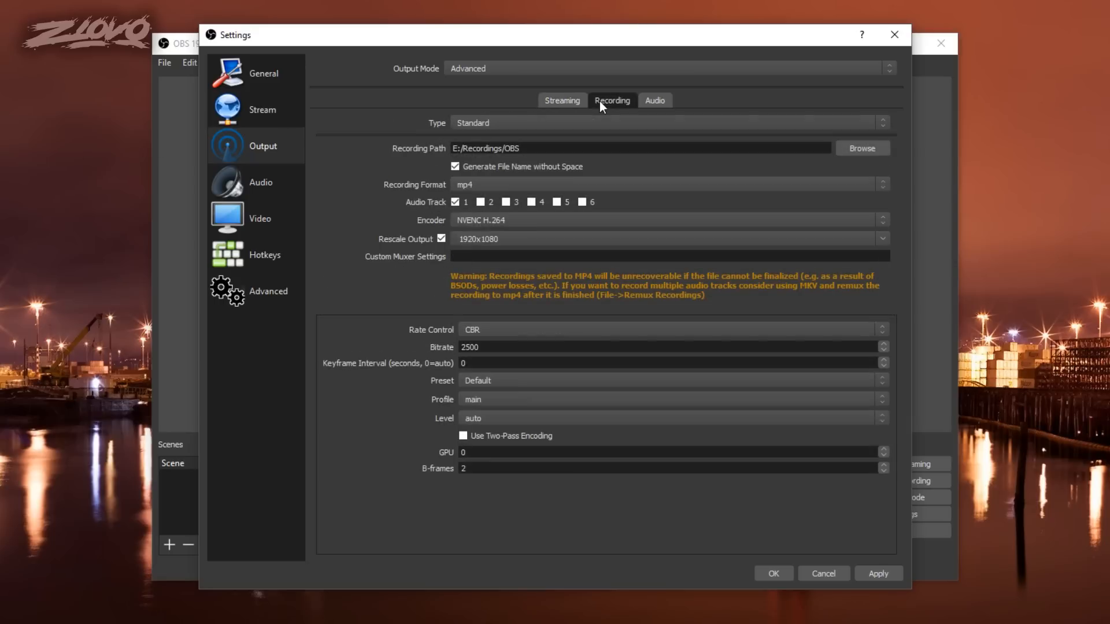
mouse_move(593, 109)
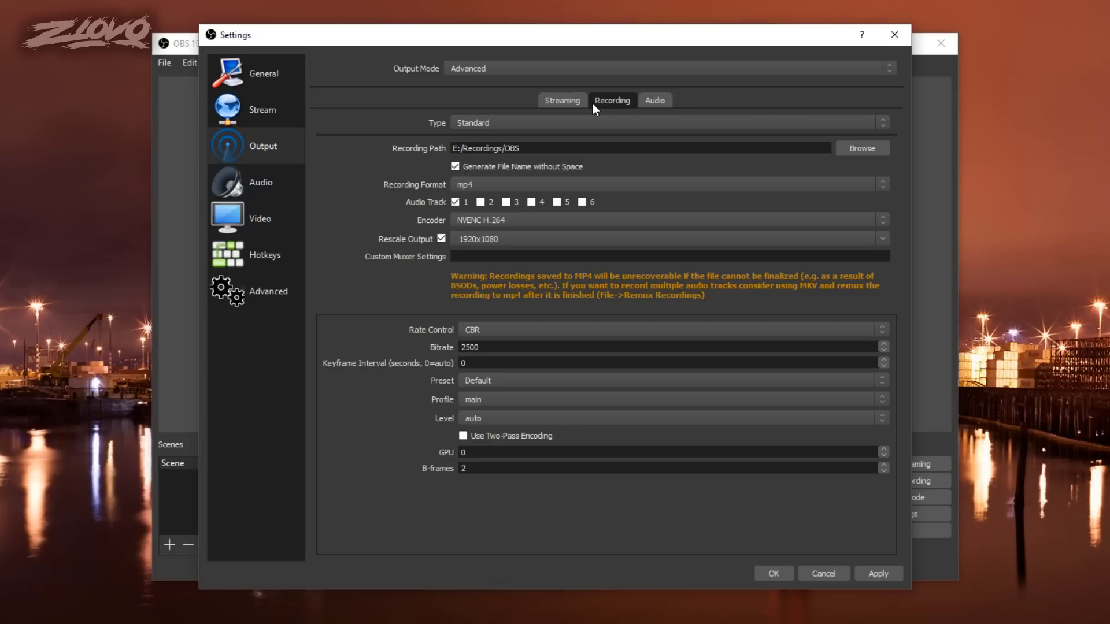
click(665, 122)
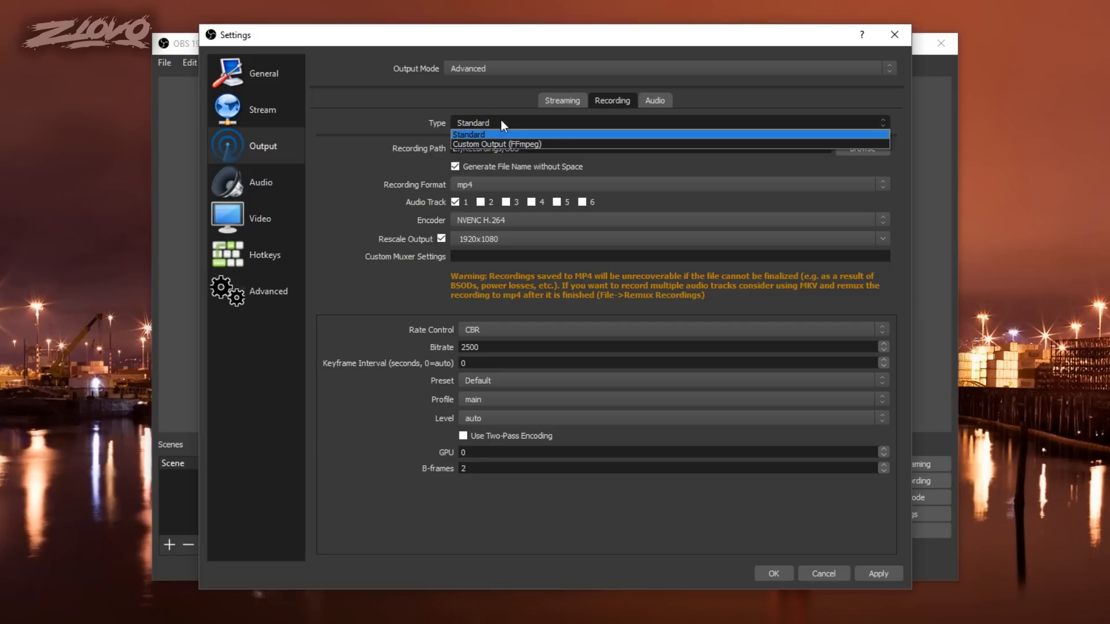
click(468, 135)
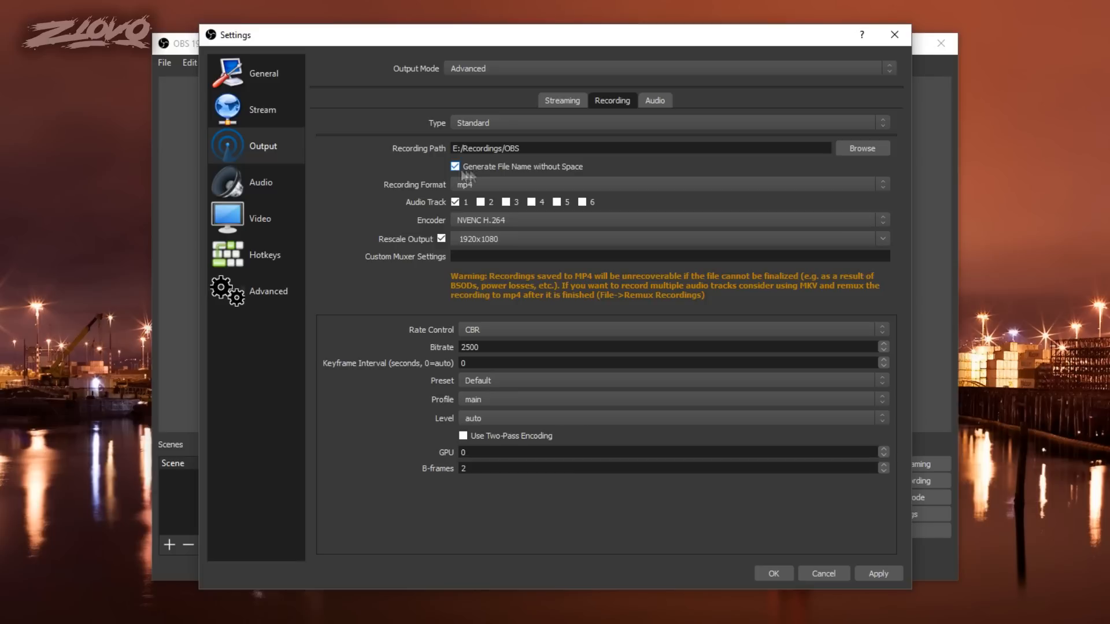
mouse_move(619, 170)
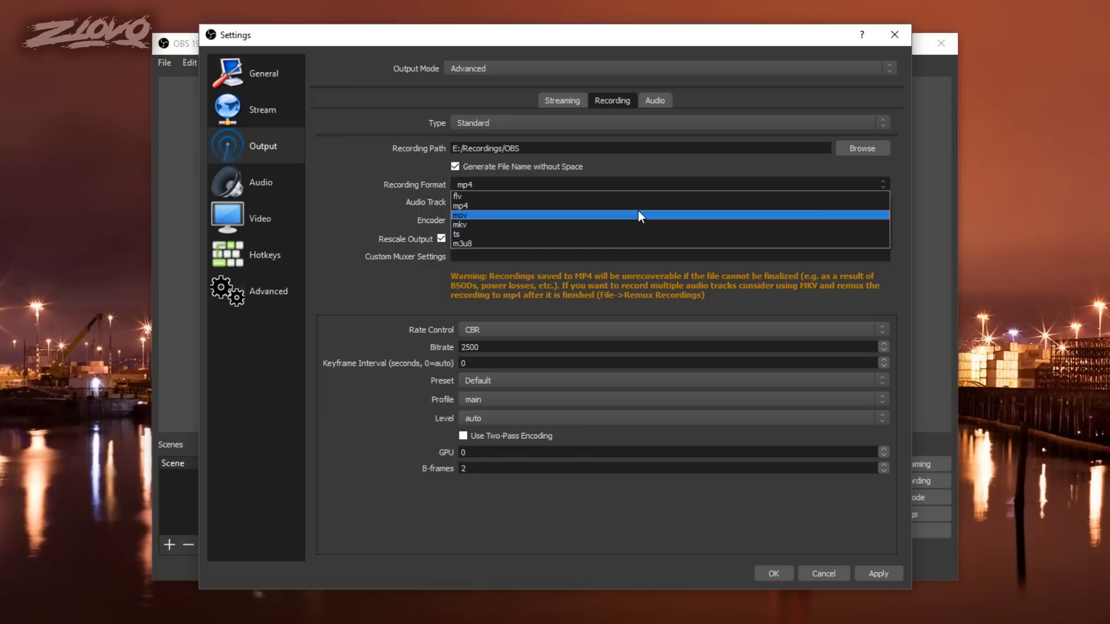
mouse_move(624, 234)
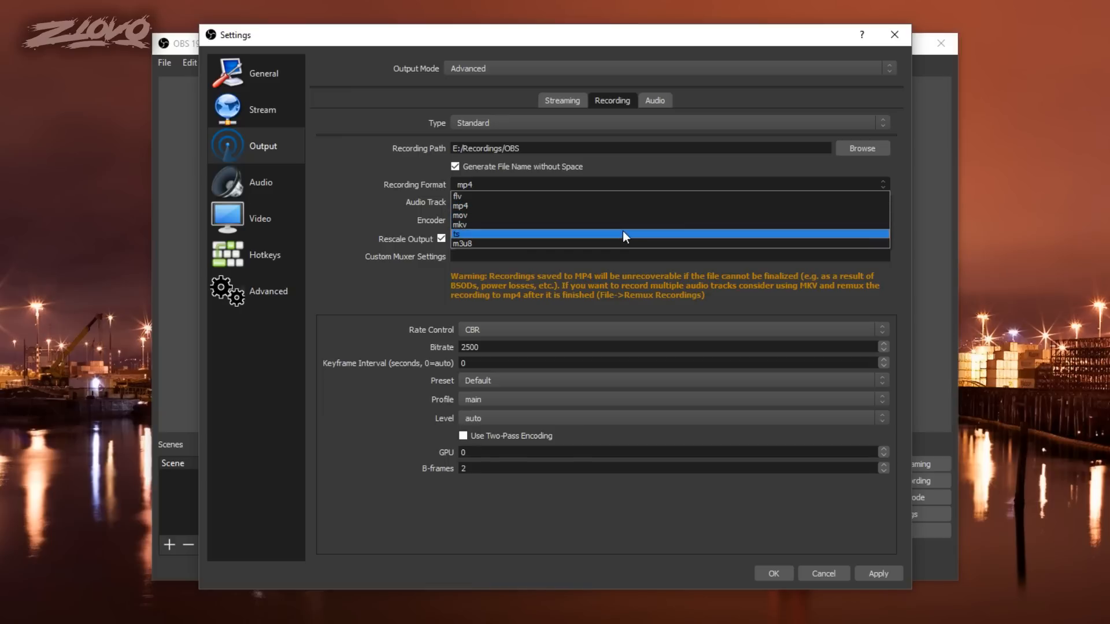
mouse_move(618, 237)
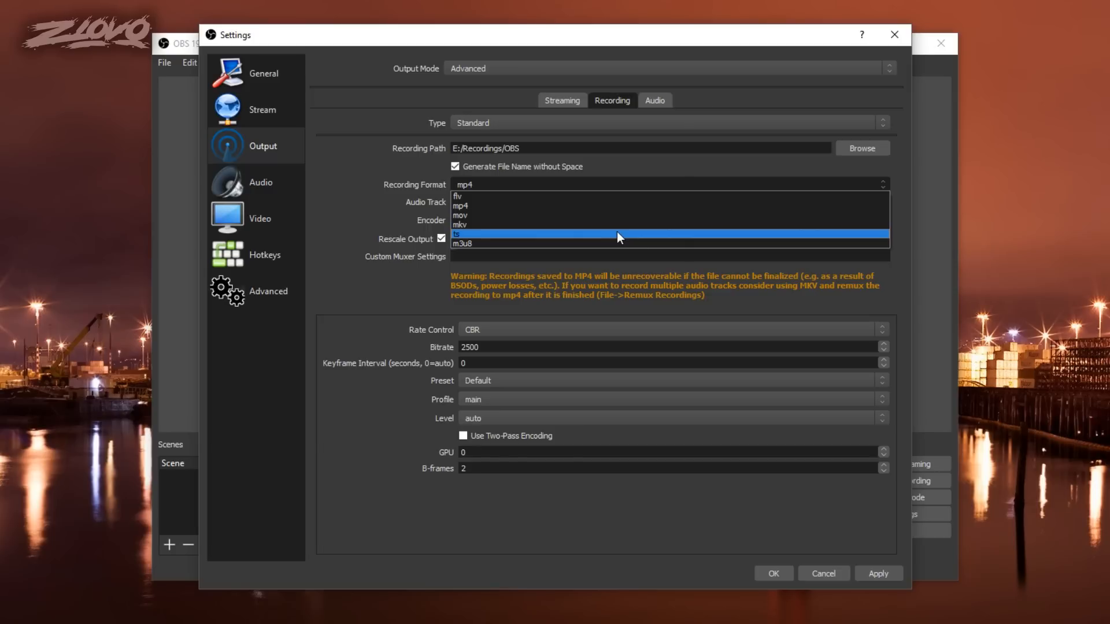
mouse_move(616, 243)
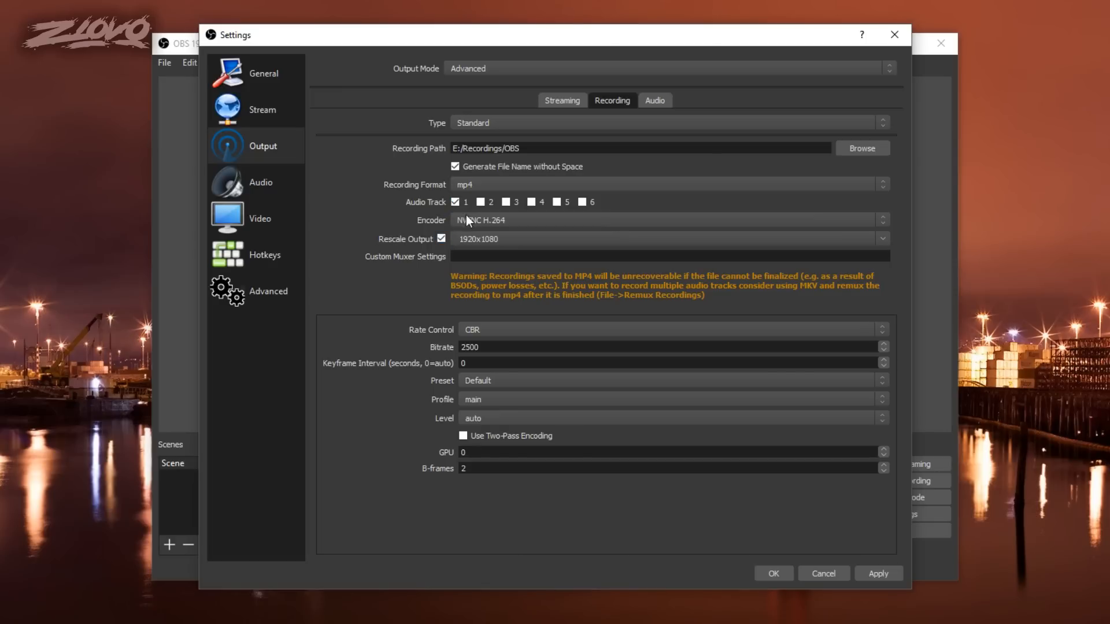
mouse_move(398, 213)
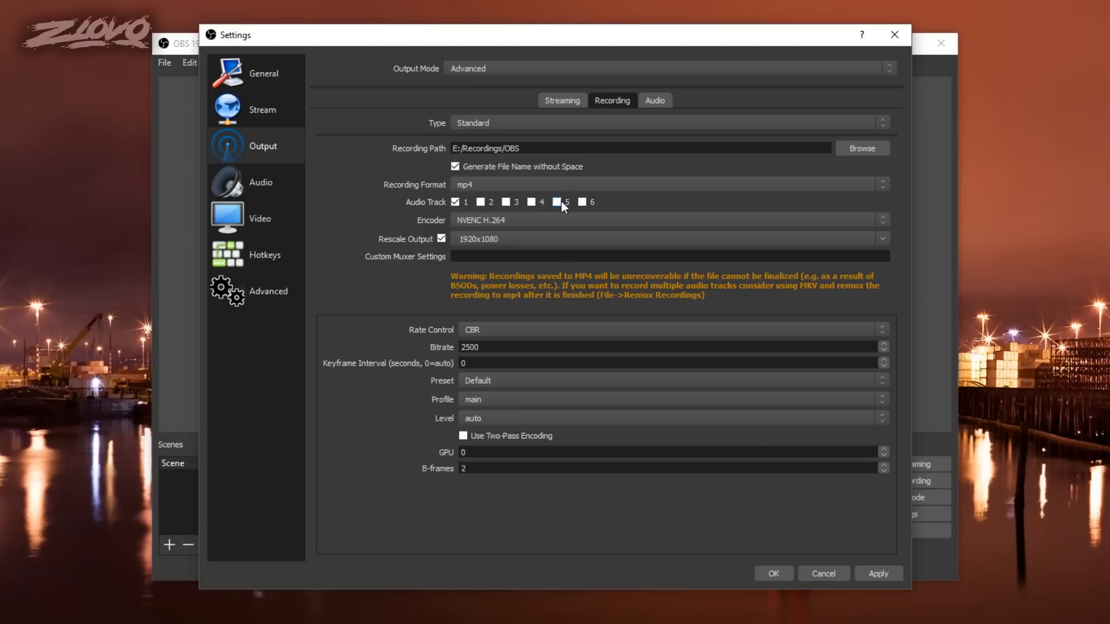
Enable Audio Track 2 for recordings alongside track 1
click(505, 202)
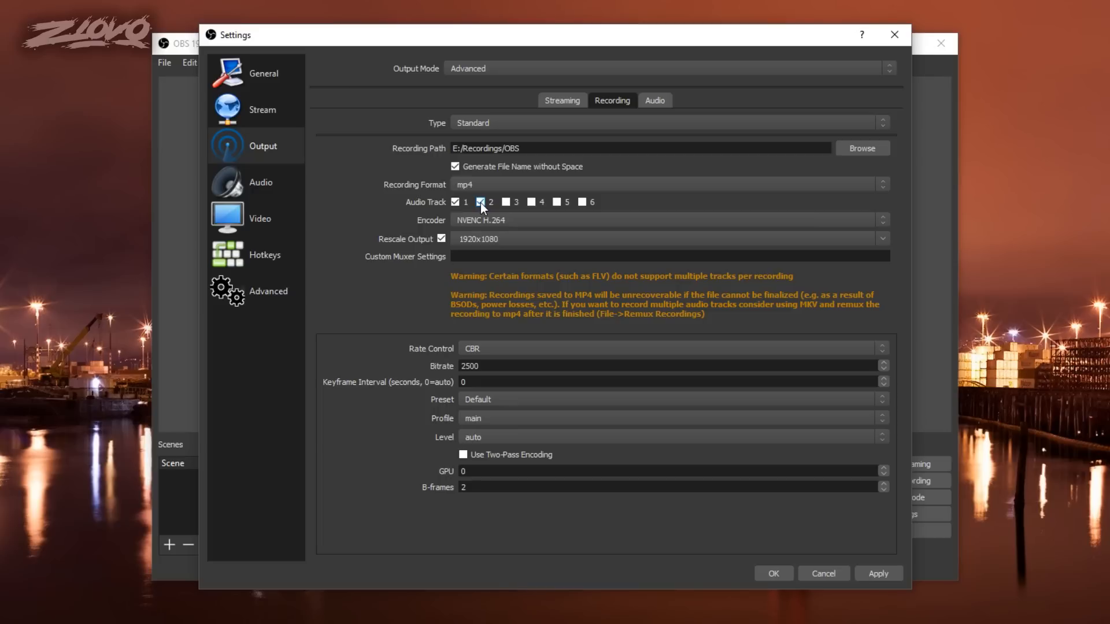
click(479, 201)
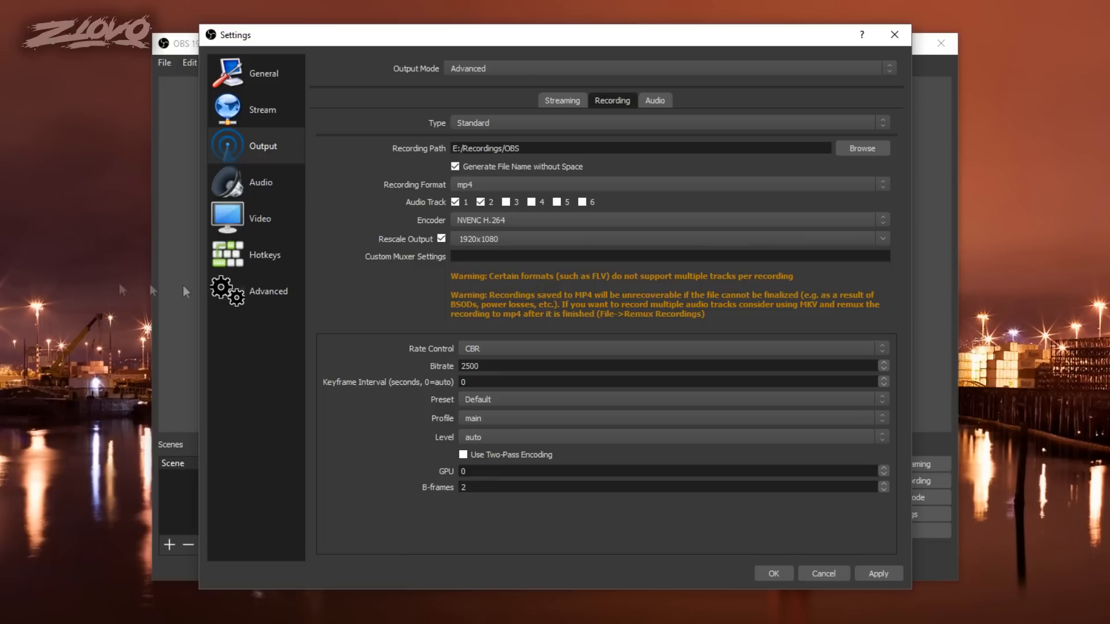
Try the x264 recording encoder, then return to NVENC H.264
click(669, 220)
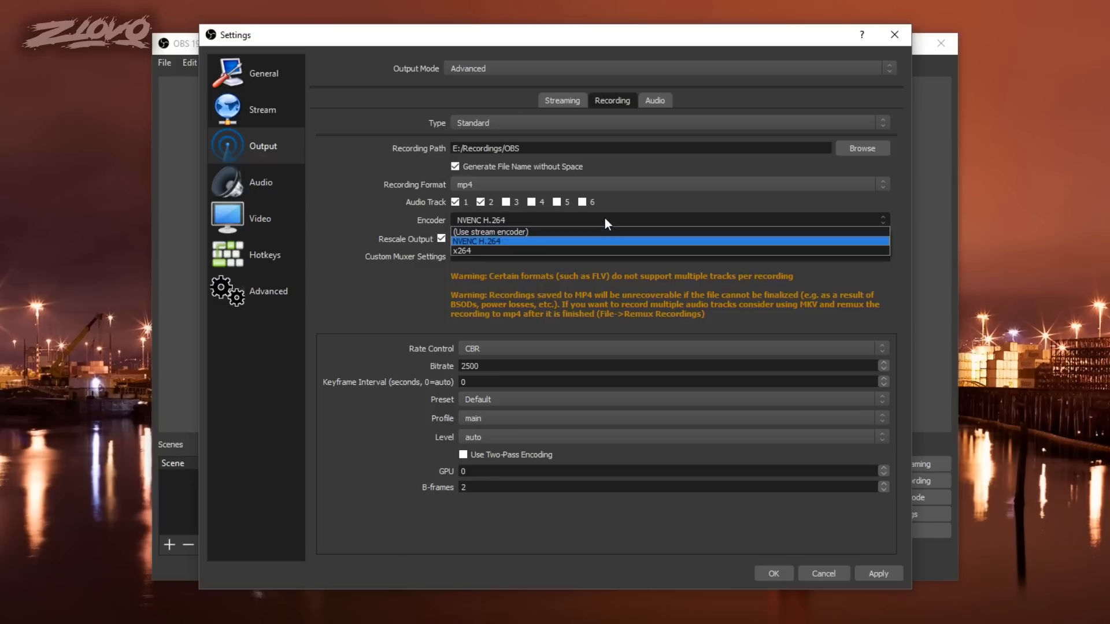
mouse_move(543, 250)
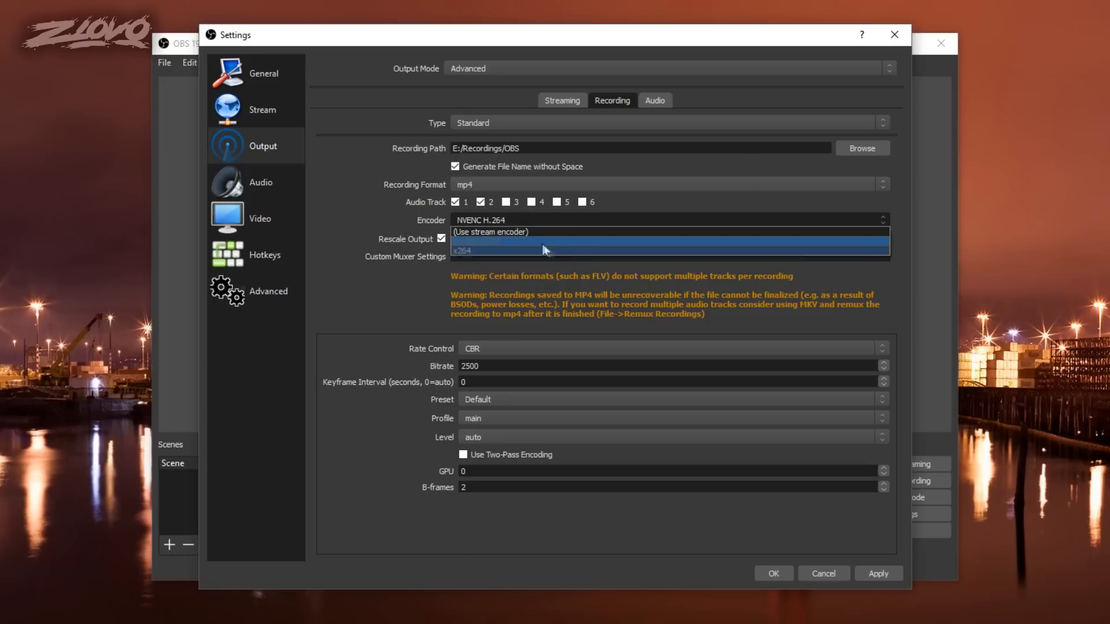
mouse_move(531, 240)
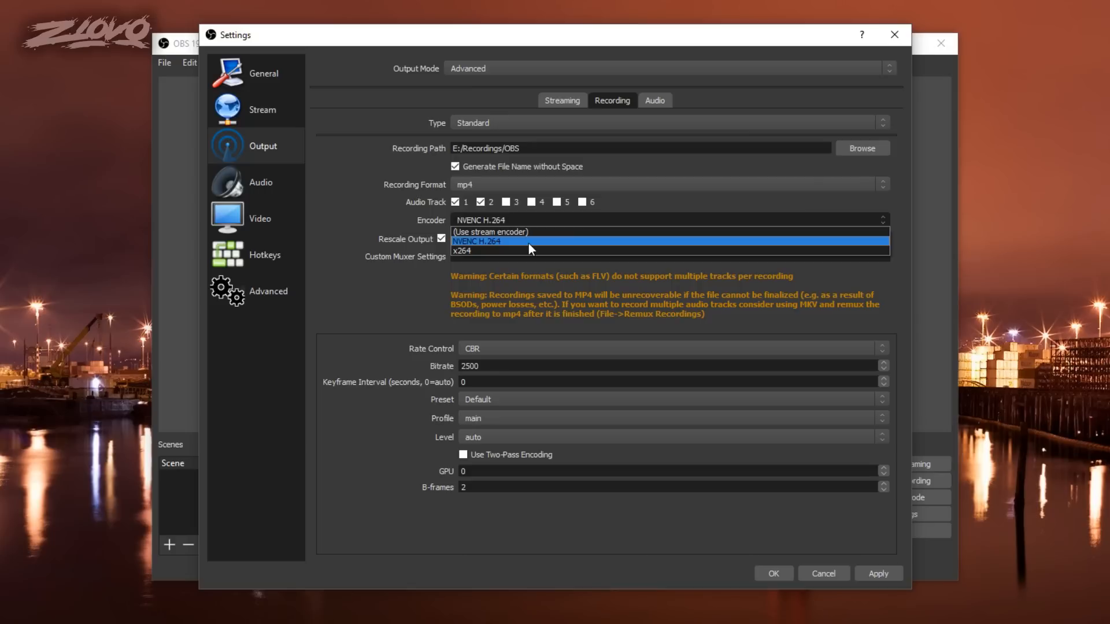
mouse_move(536, 244)
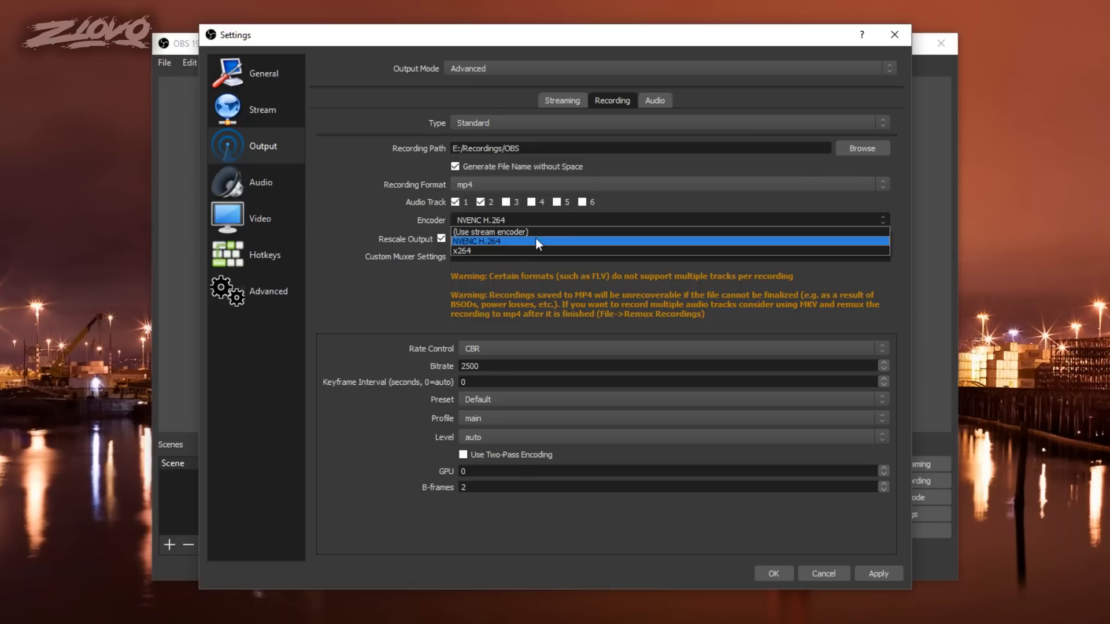
click(461, 251)
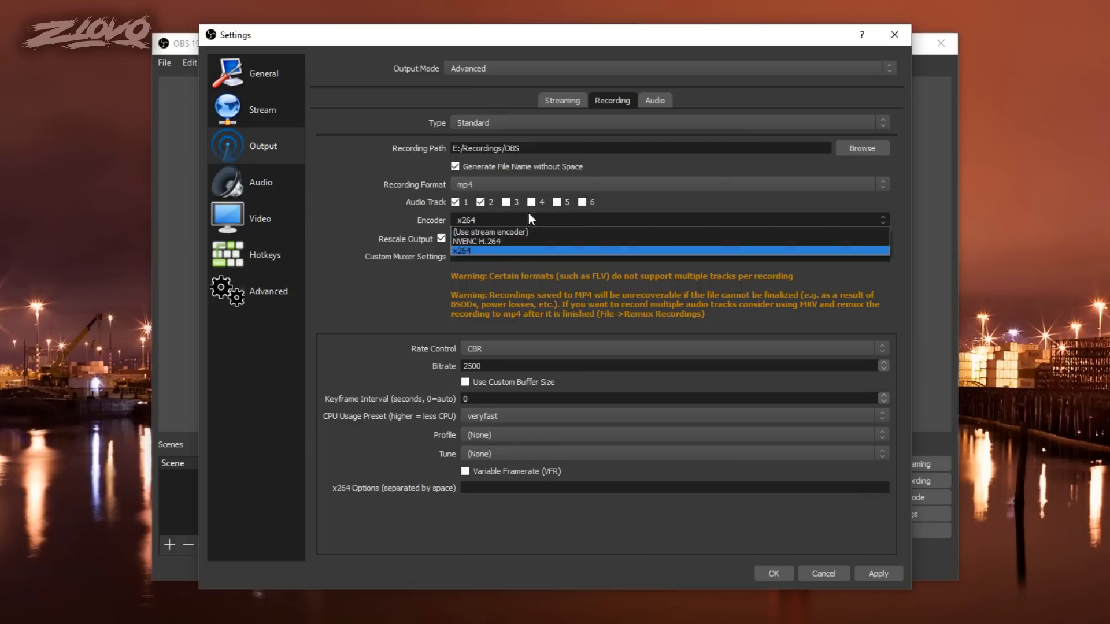
click(476, 241)
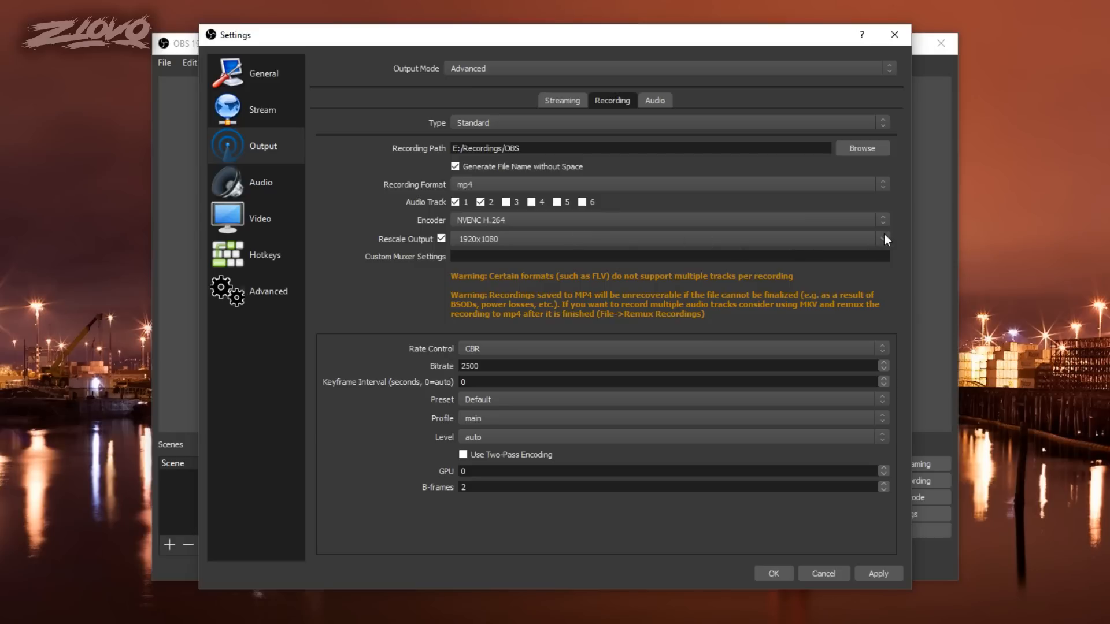
Show the recording rescale resolutions, keeping 1920x1080 set
click(881, 239)
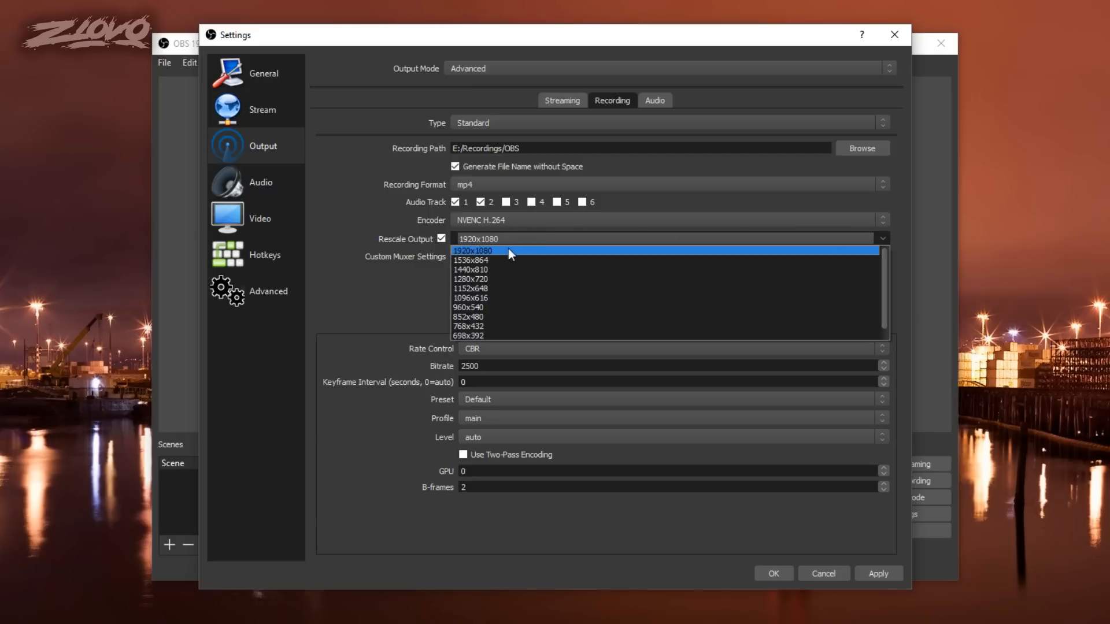
mouse_move(505, 255)
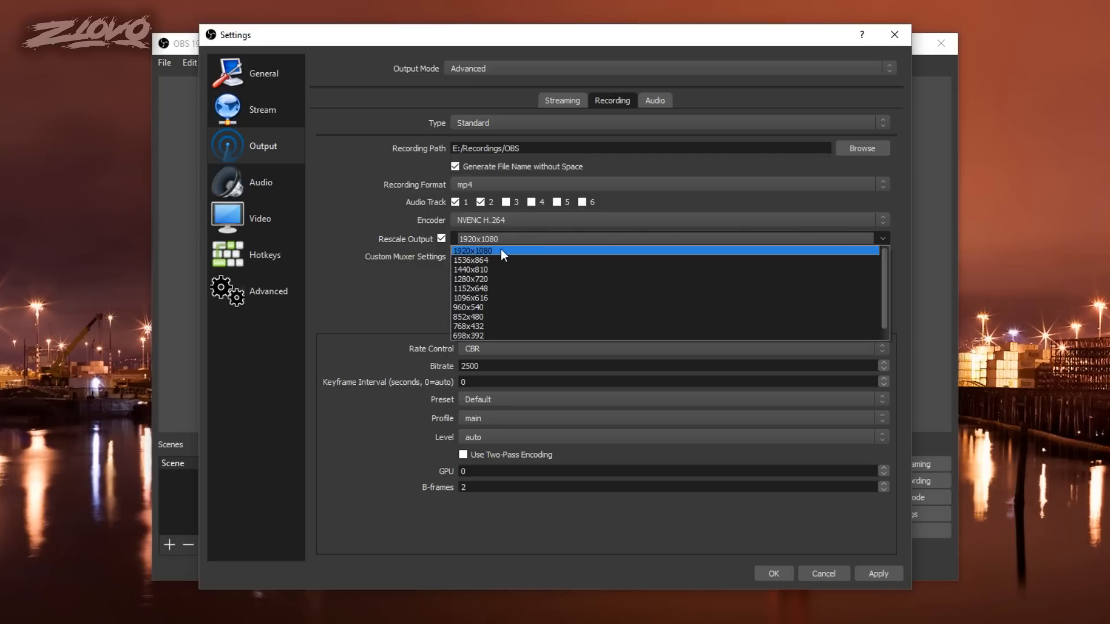
mouse_move(511, 278)
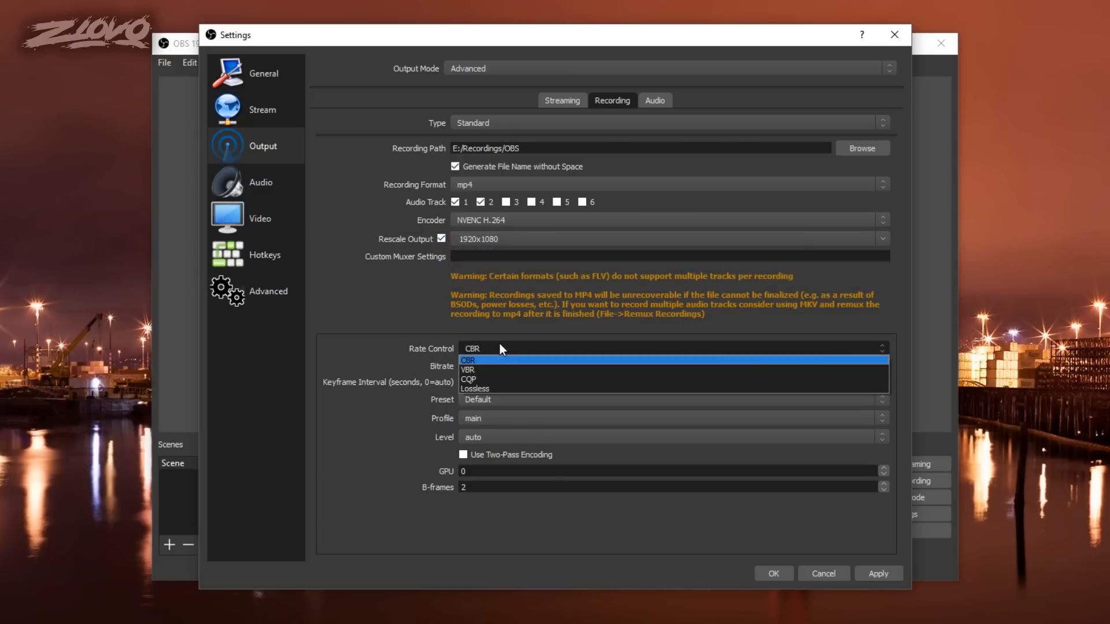
Keep CBR rate control, set the encoding profile to high and choose level 1
click(467, 360)
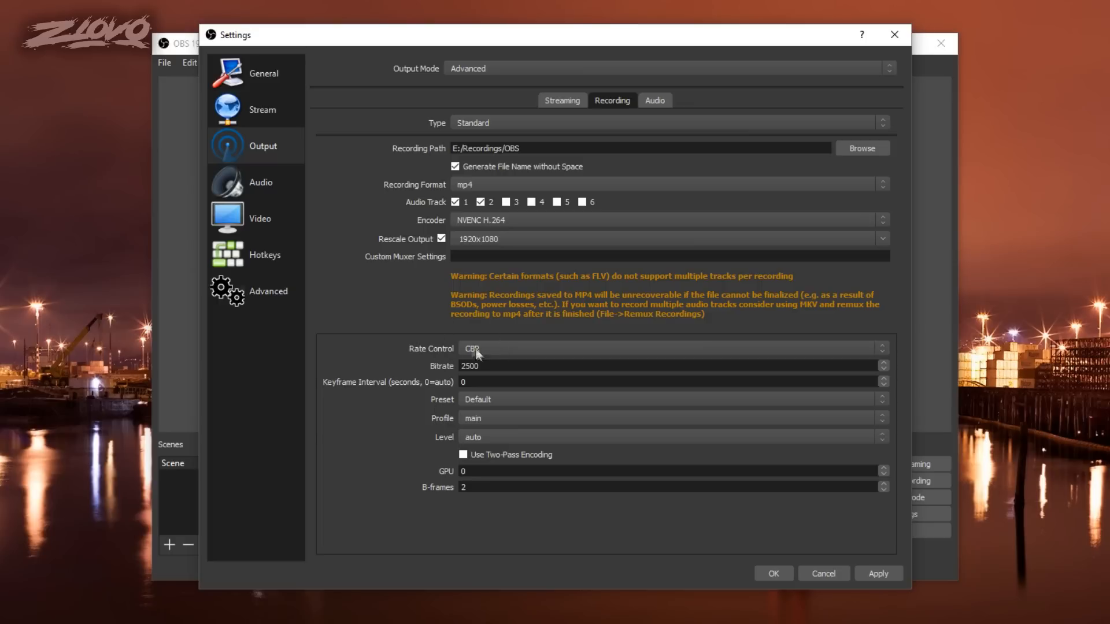
mouse_move(476, 348)
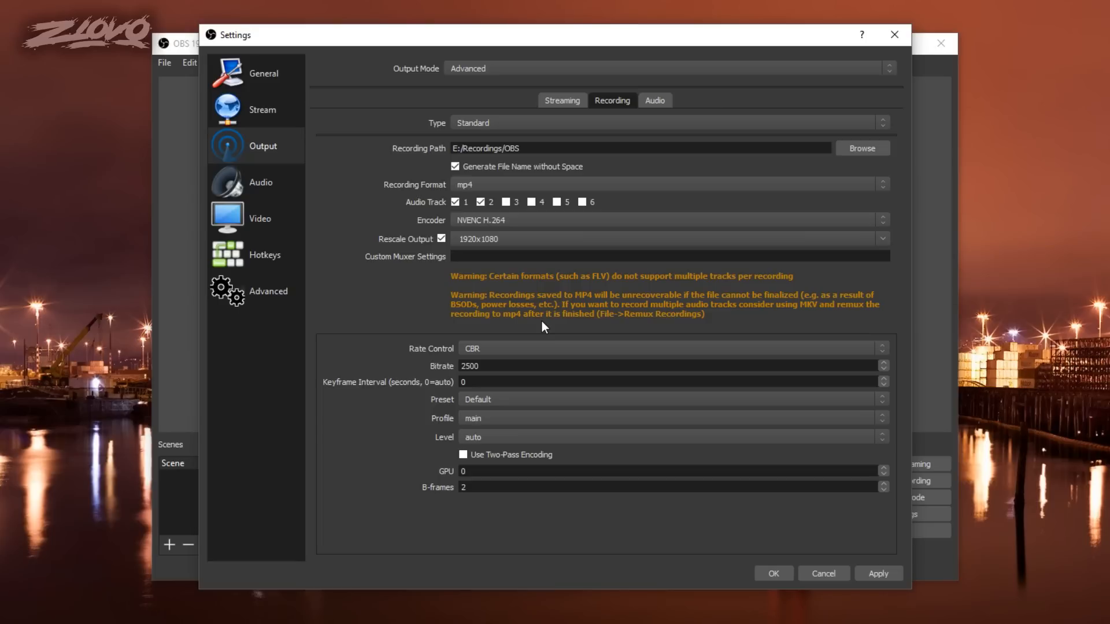
mouse_move(491, 303)
text(0)
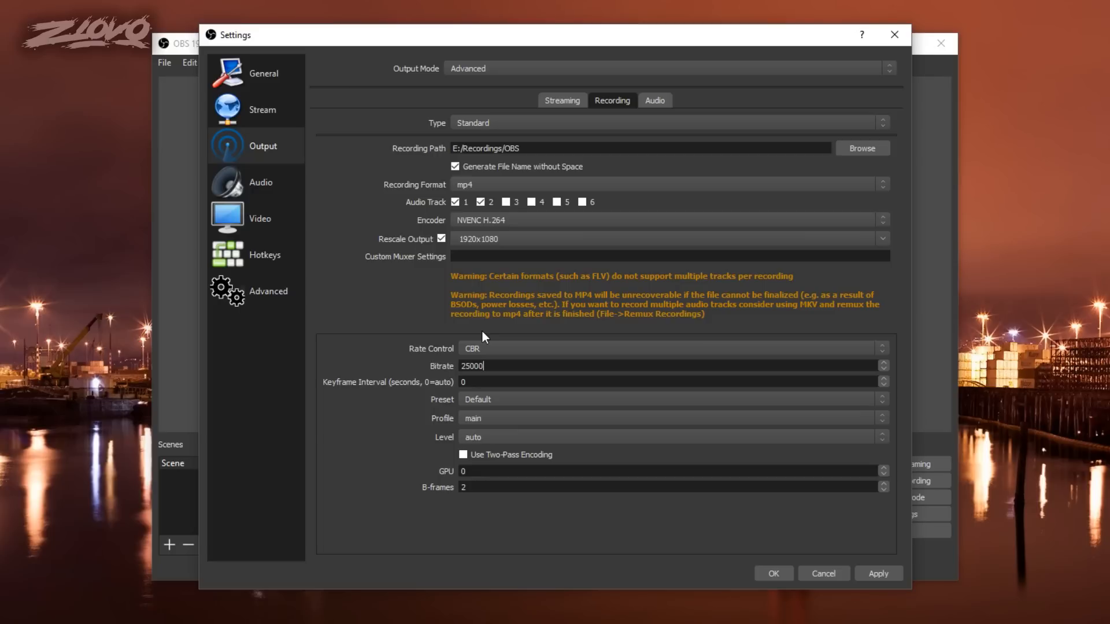
mouse_move(502, 404)
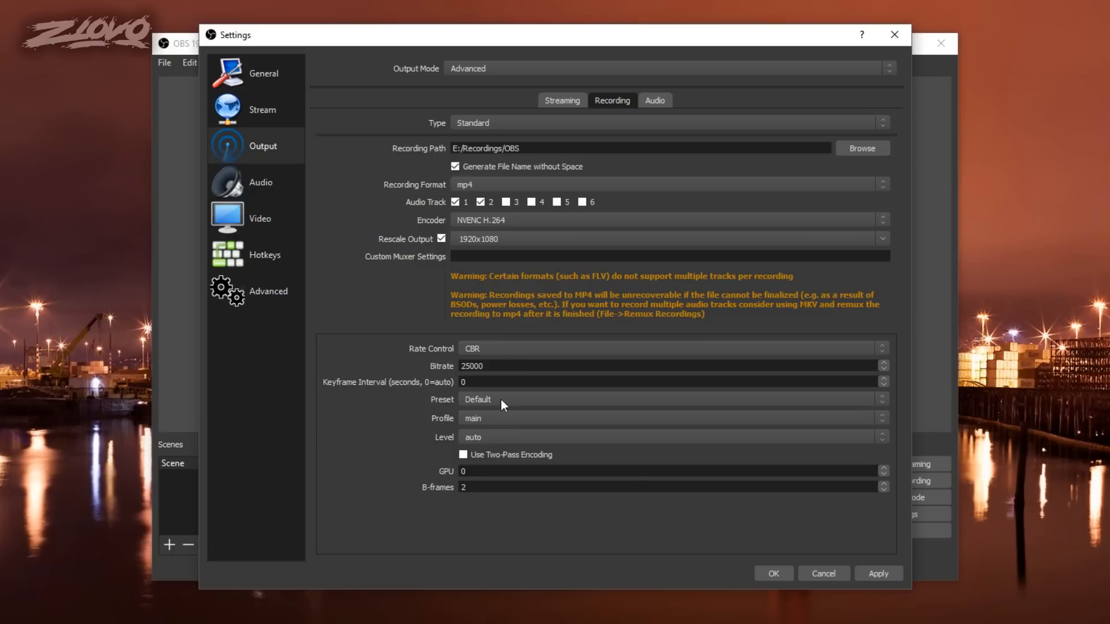
mouse_move(388, 407)
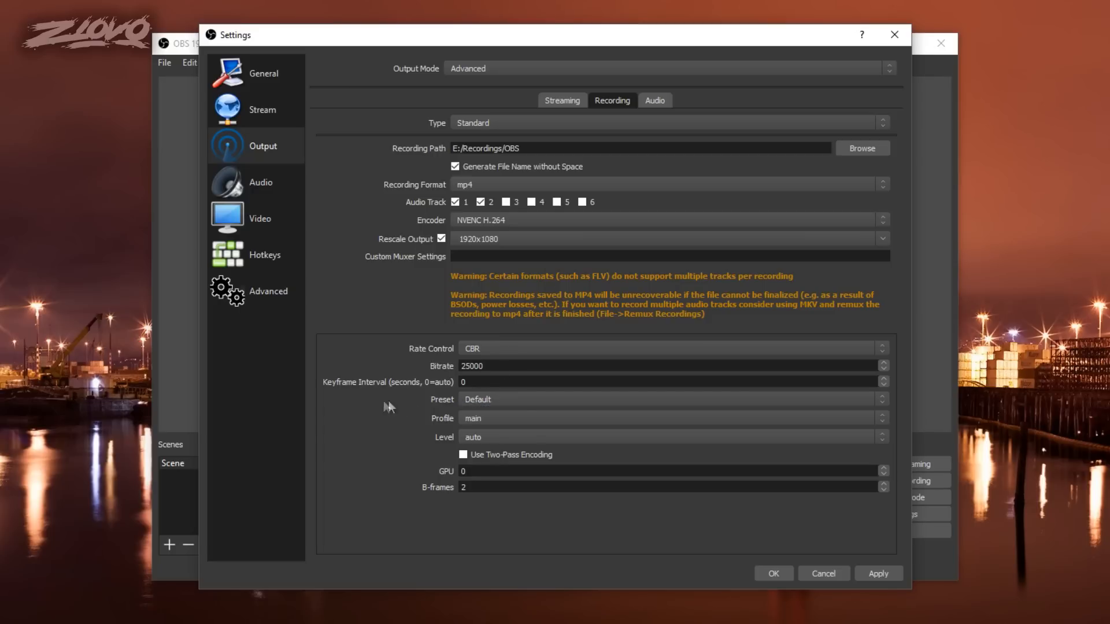
click(666, 418)
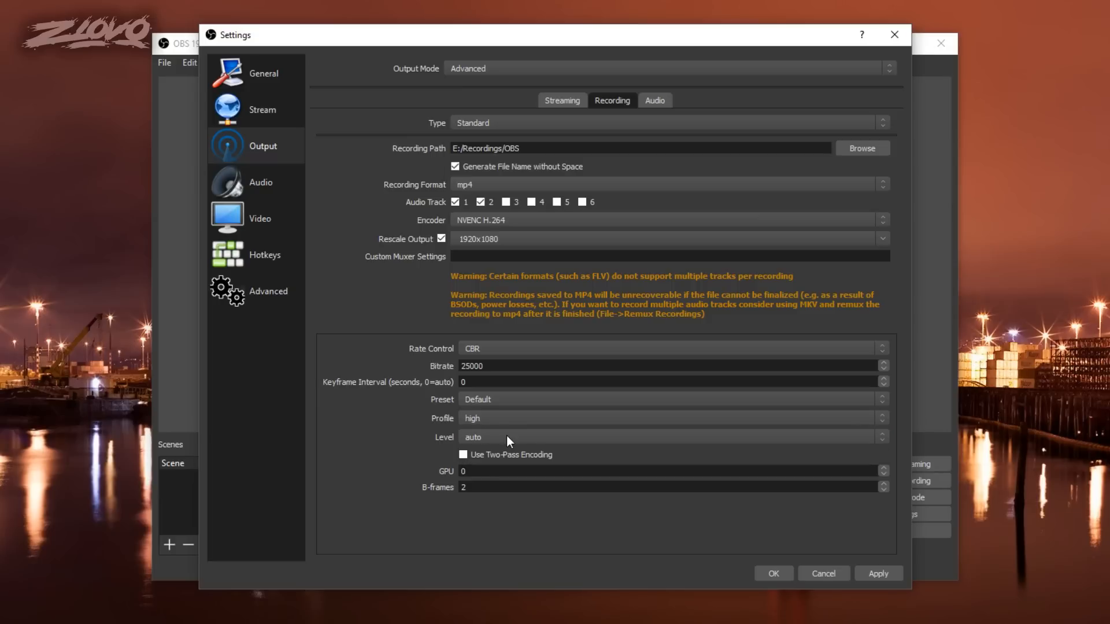
click(665, 437)
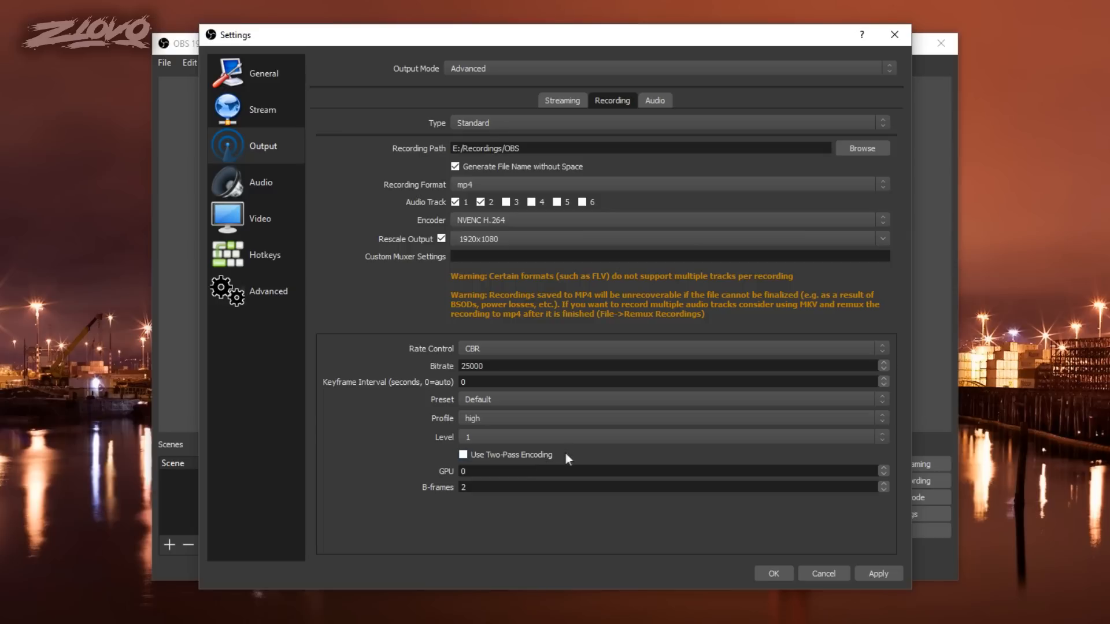
mouse_move(504, 413)
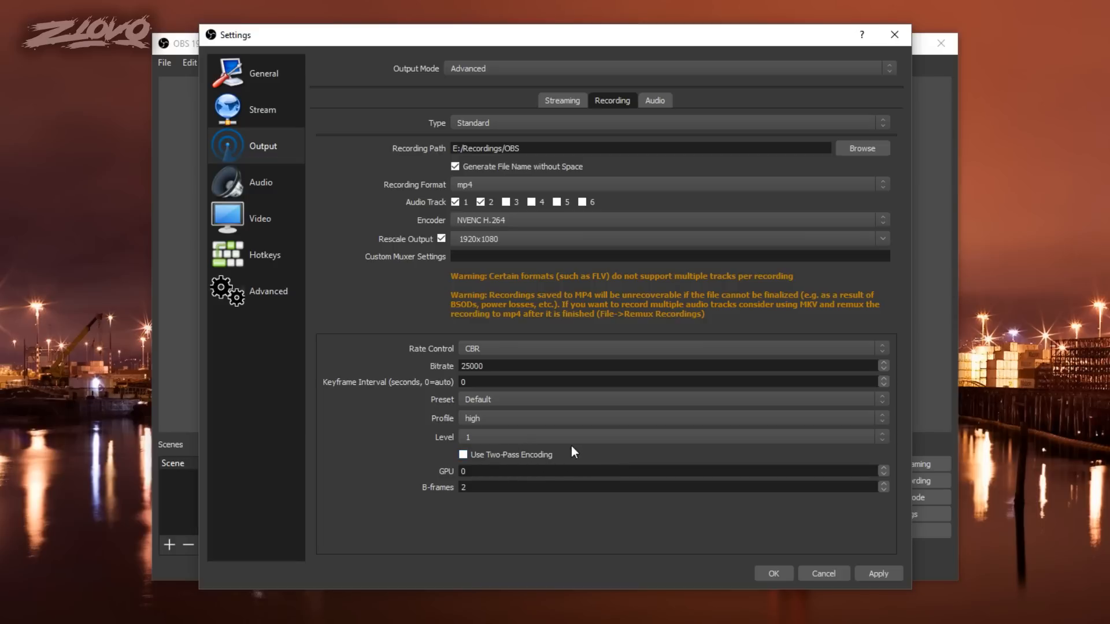
mouse_move(542, 457)
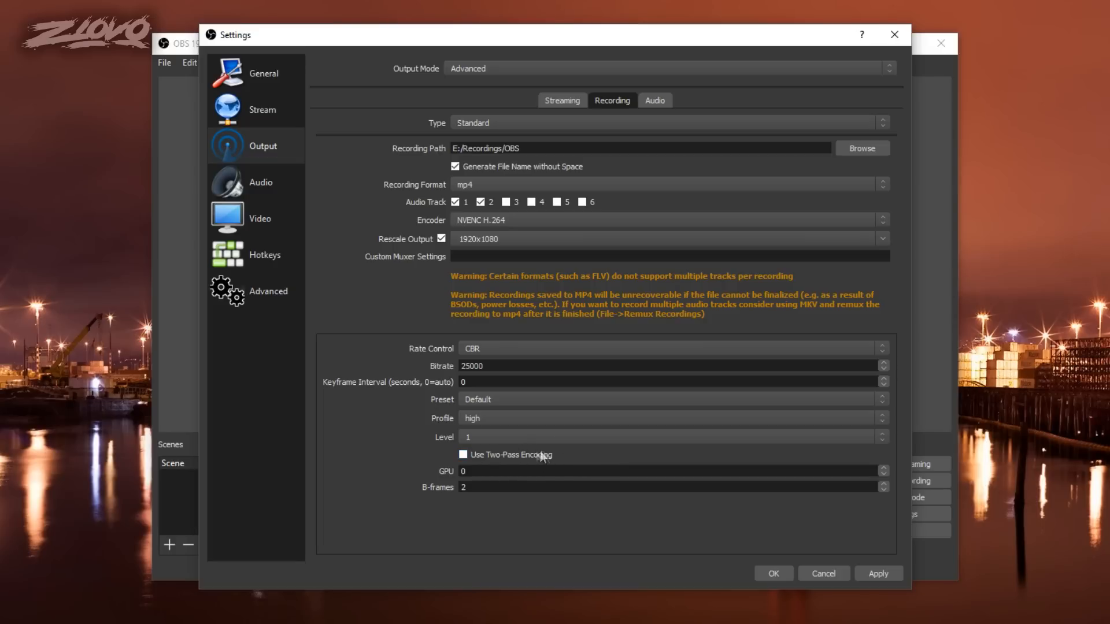
In Video settings, keep the base canvas resolution at 1920x1080
click(259, 218)
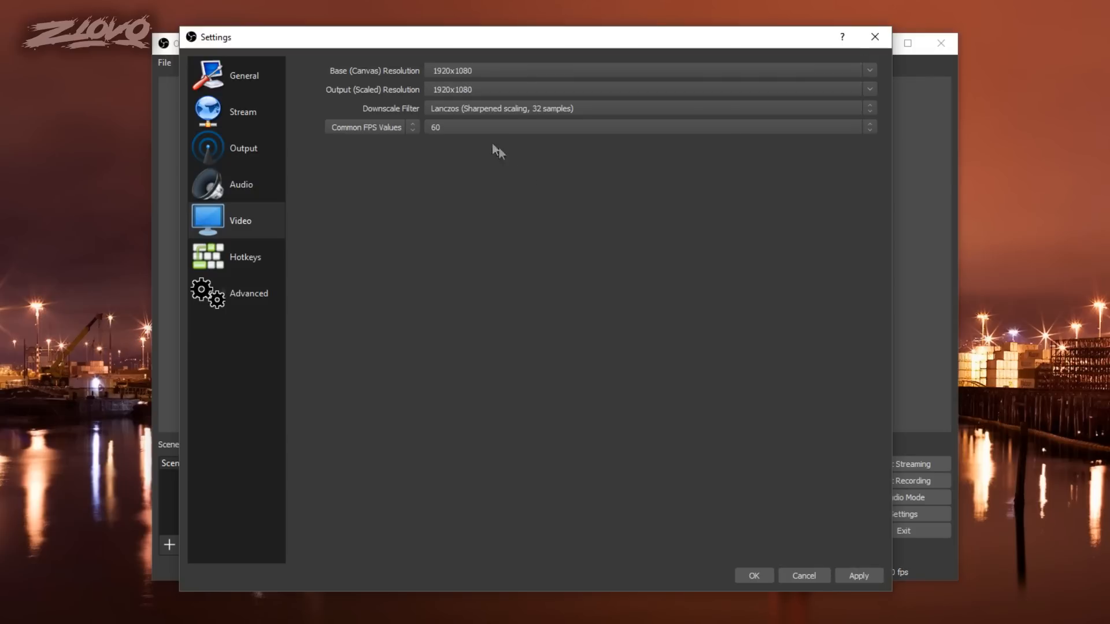
click(868, 70)
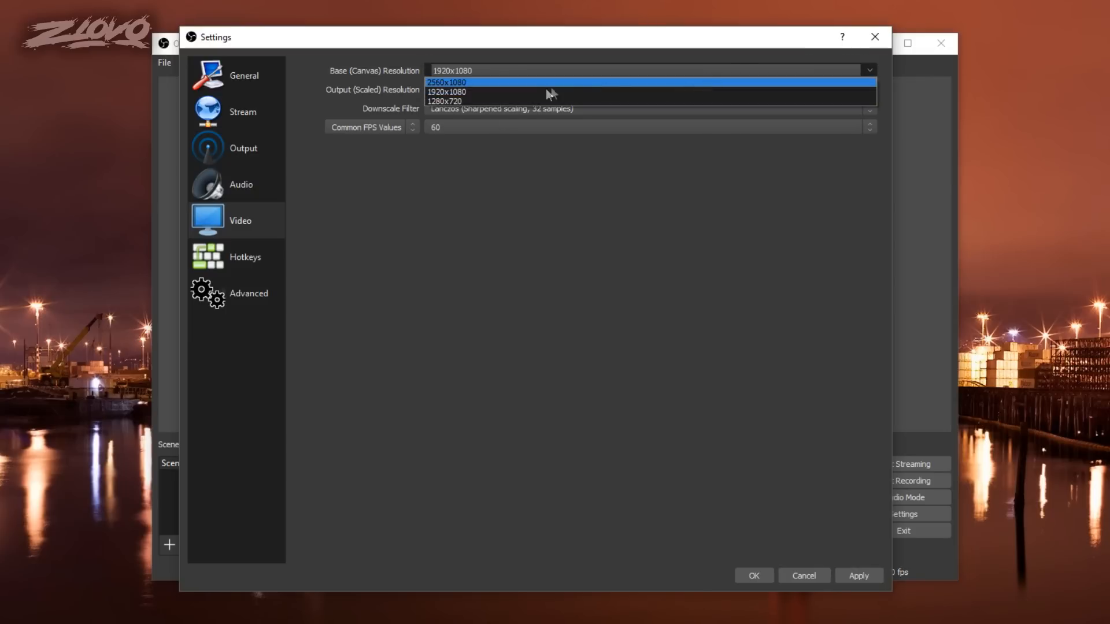
mouse_move(534, 91)
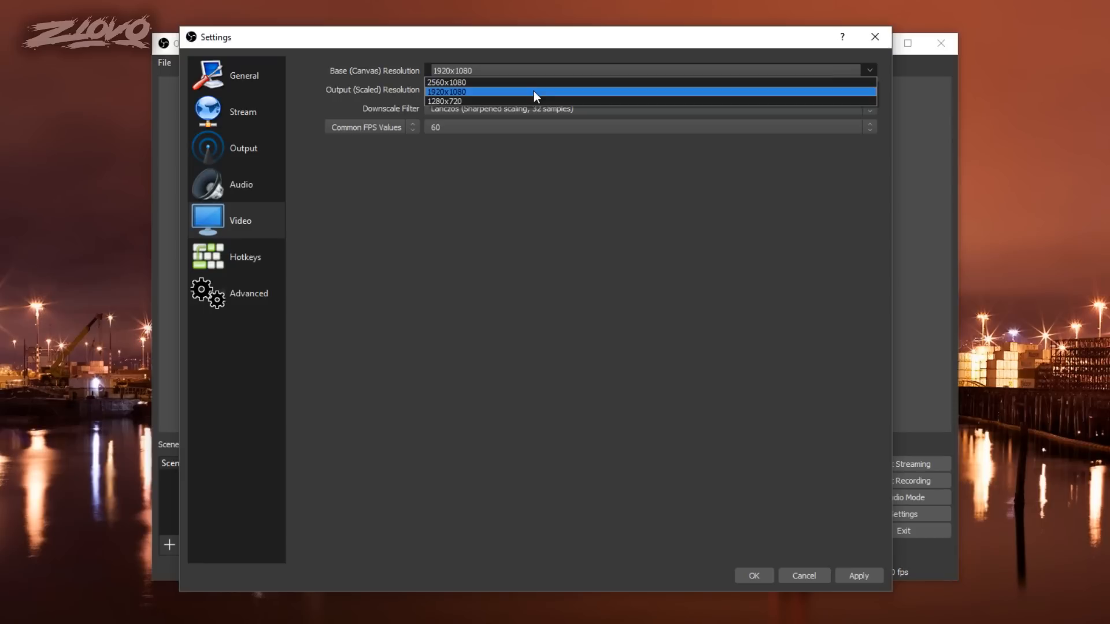
click(447, 91)
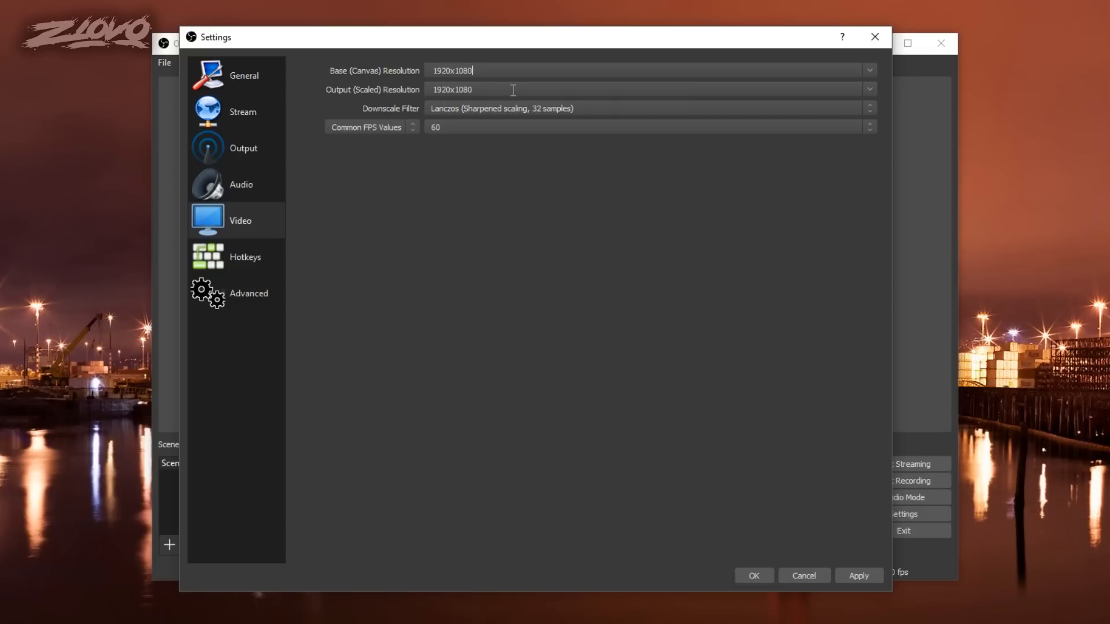
mouse_move(488, 83)
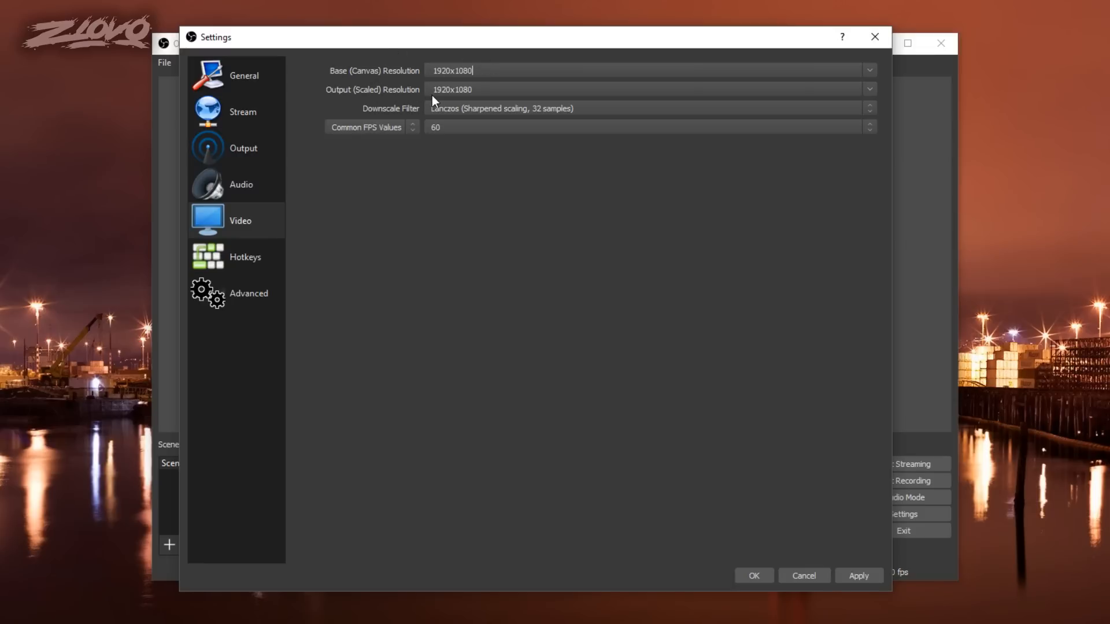
mouse_move(432, 96)
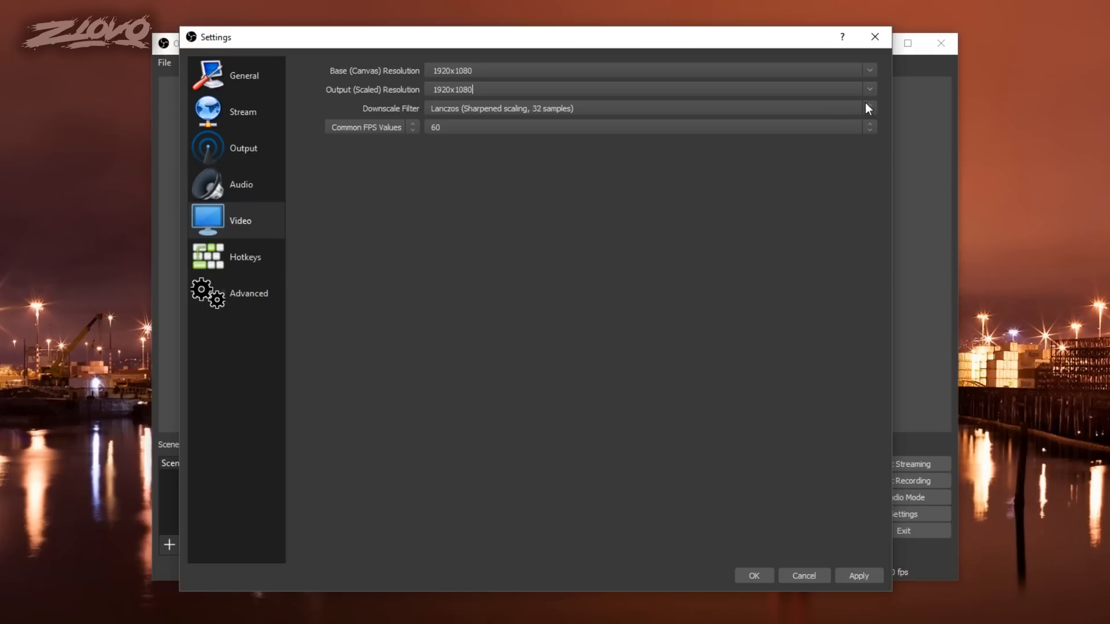
Keep Lanczos (Sharpened scaling, 32 samples) as the downscale filter after reviewing the options twice
click(867, 108)
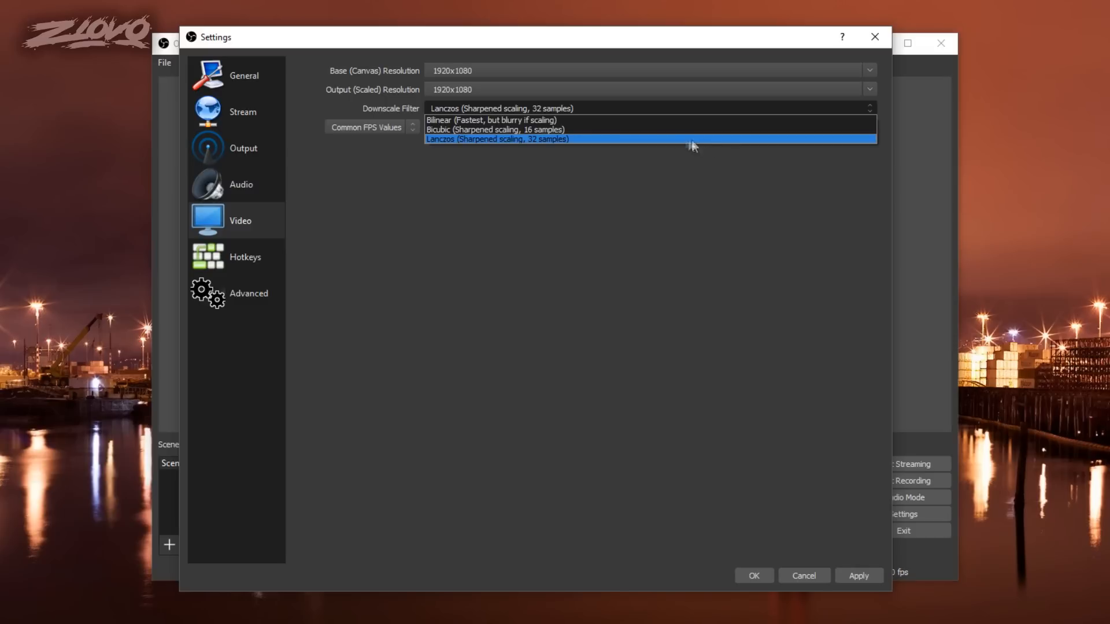
mouse_move(640, 139)
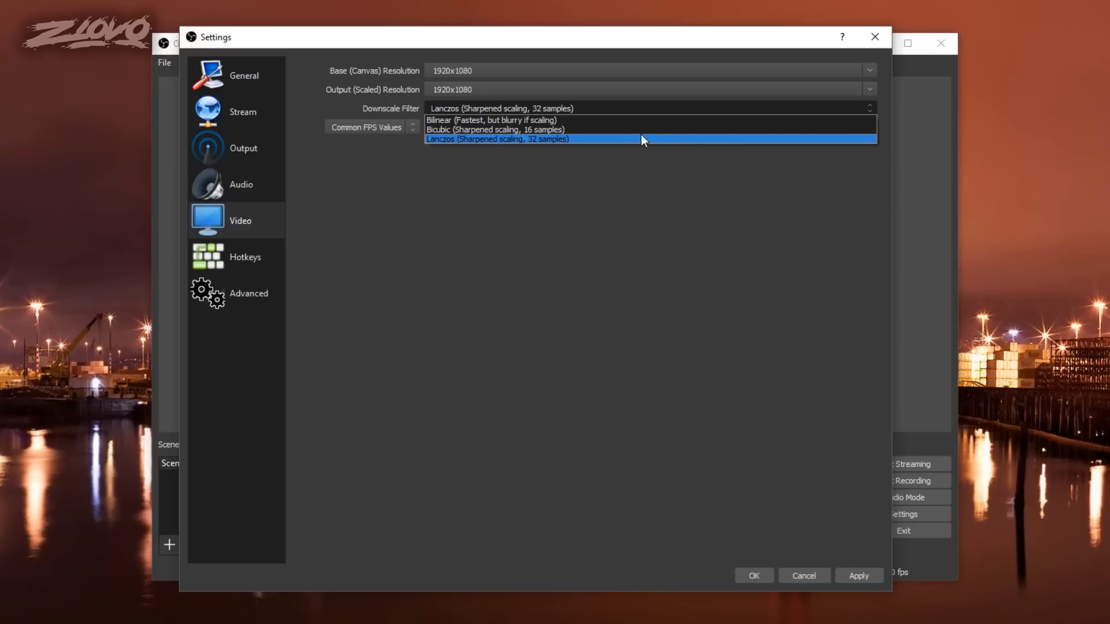
click(496, 138)
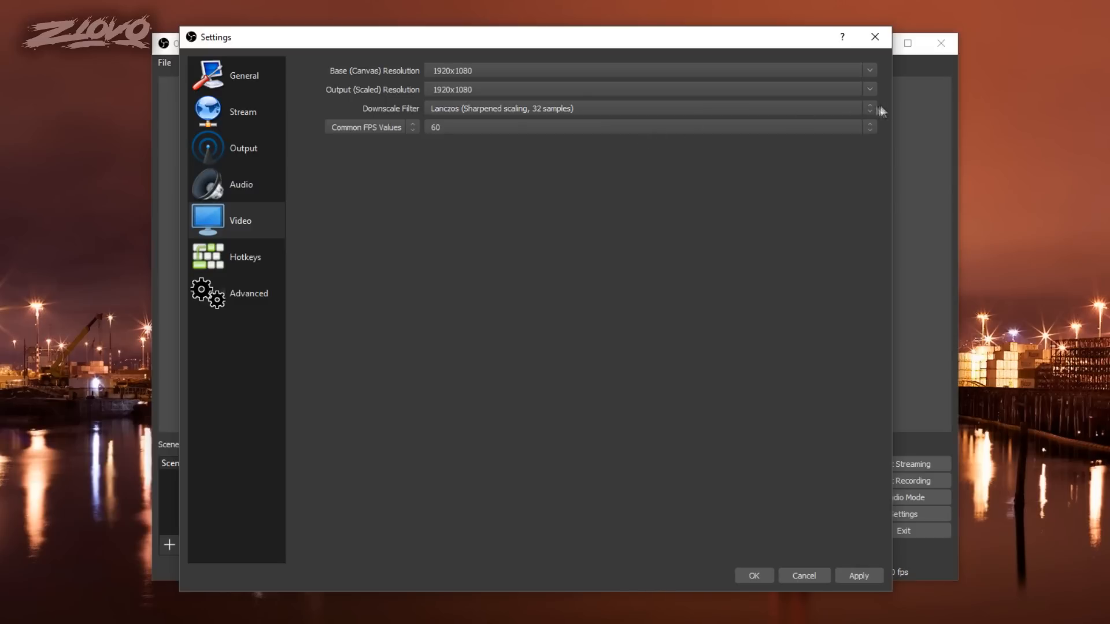
click(644, 109)
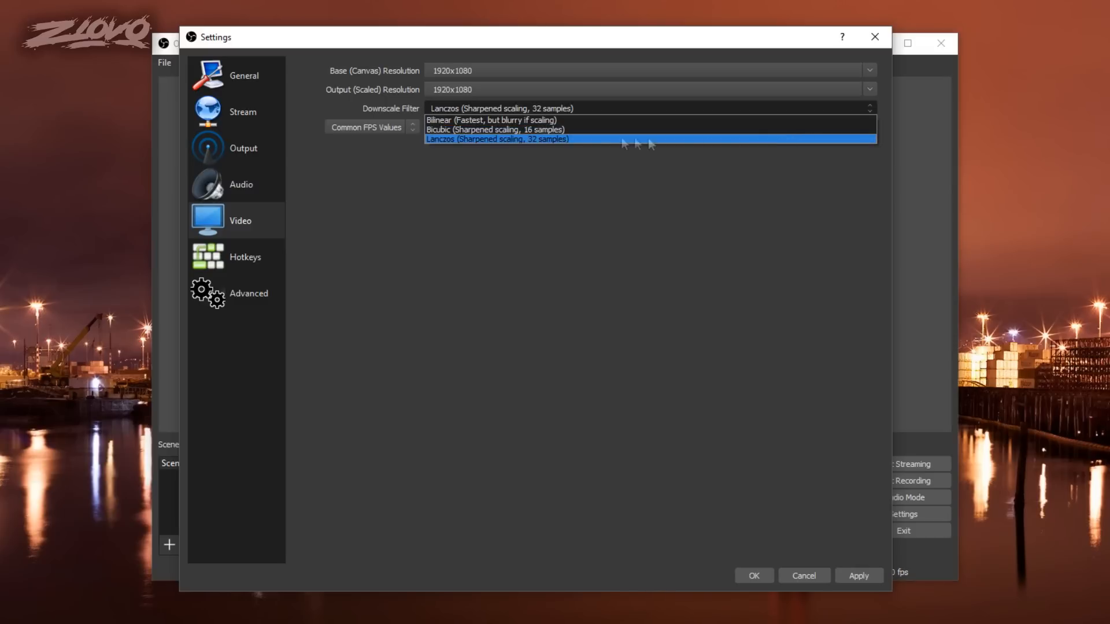
mouse_move(517, 170)
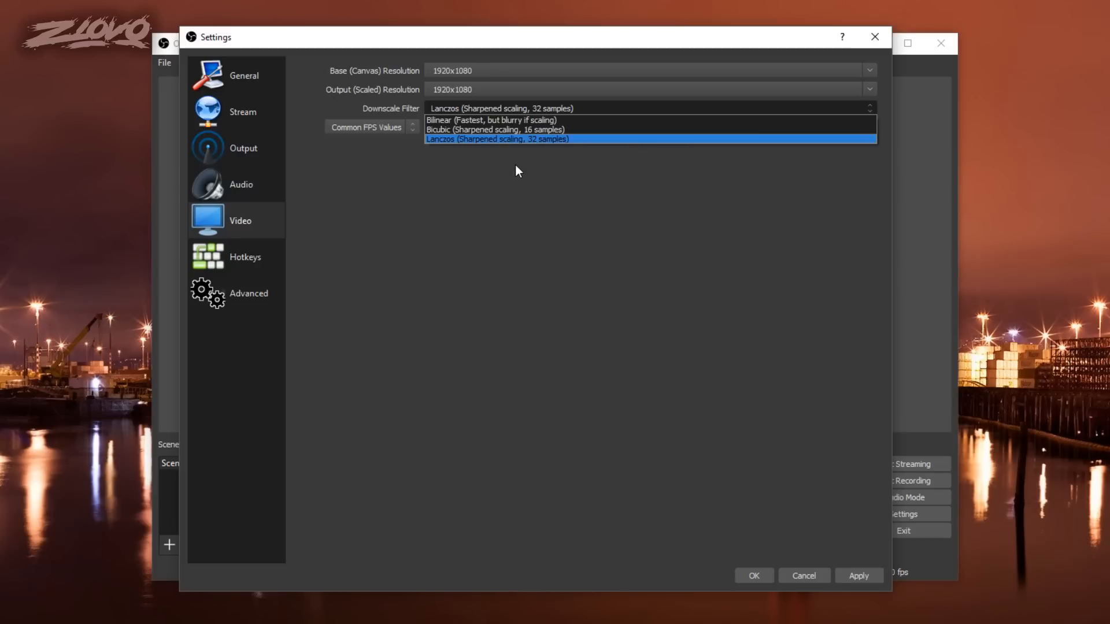
click(496, 139)
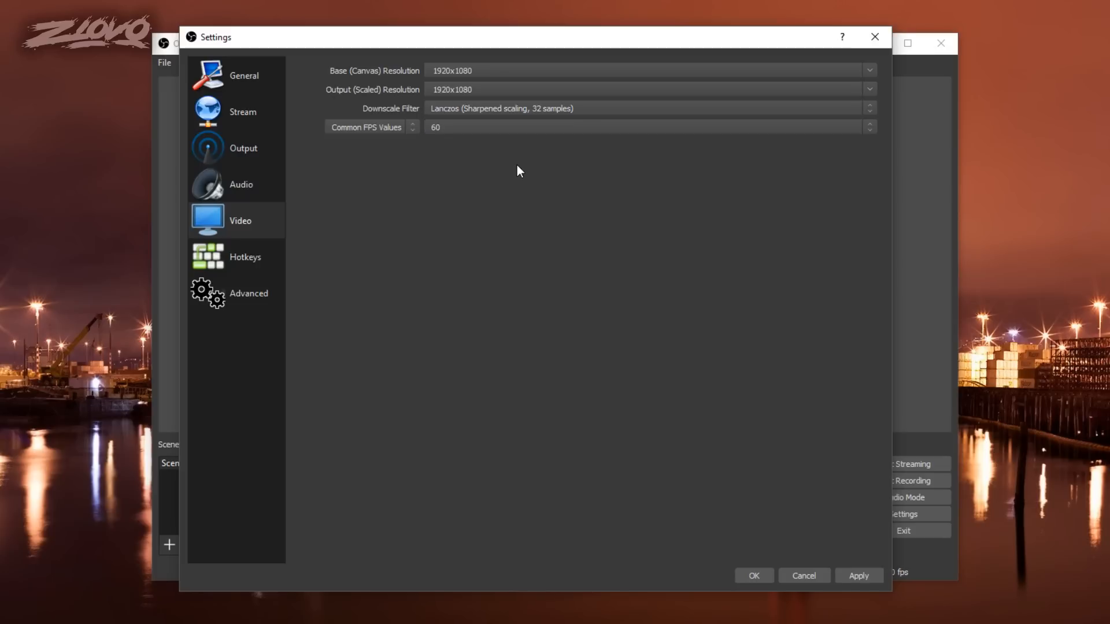
mouse_move(433, 142)
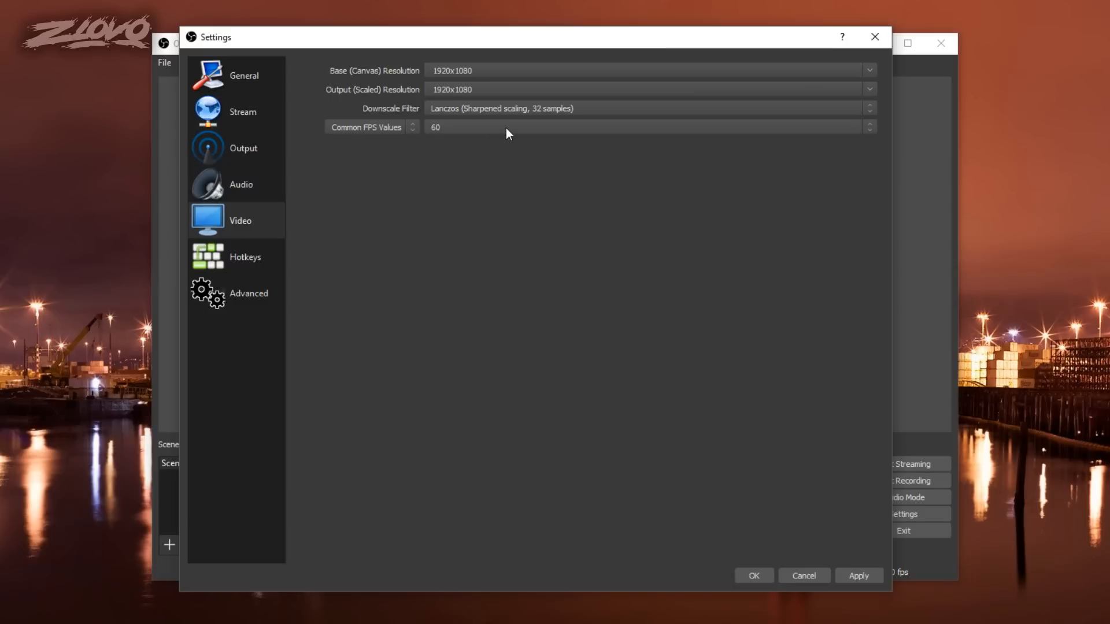
mouse_move(492, 134)
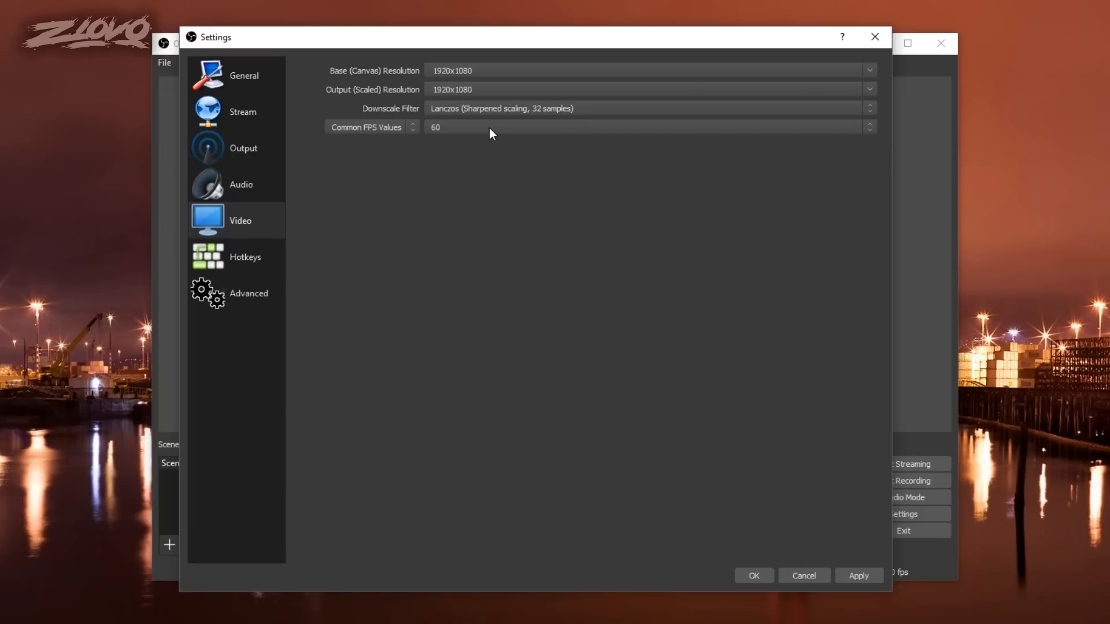
Return to the Output page showing the Advanced Streaming settings
click(243, 148)
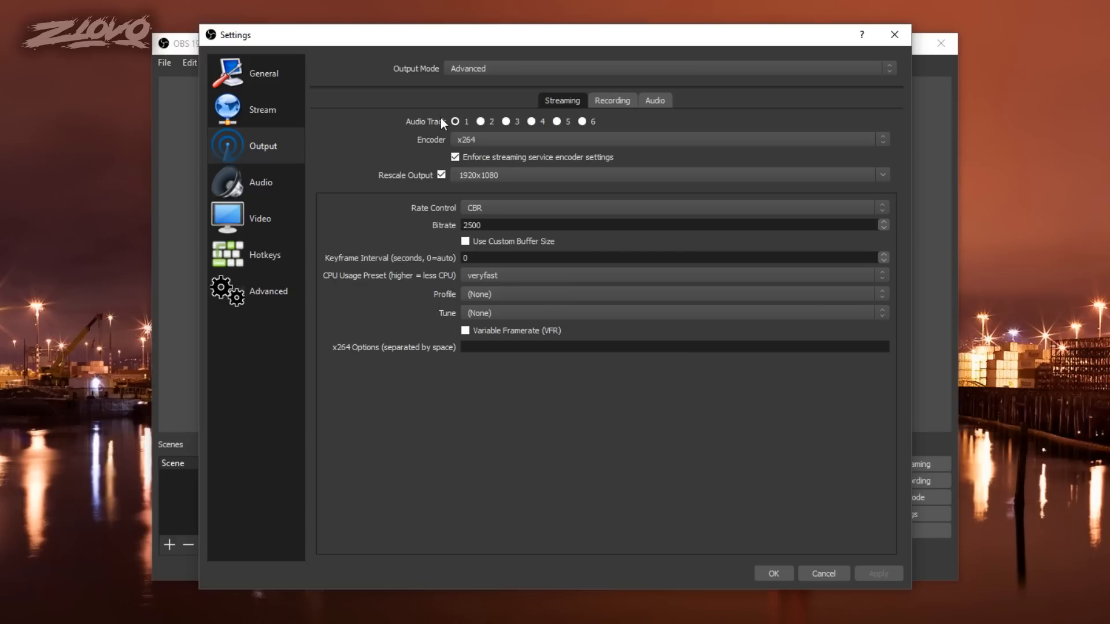
click(455, 122)
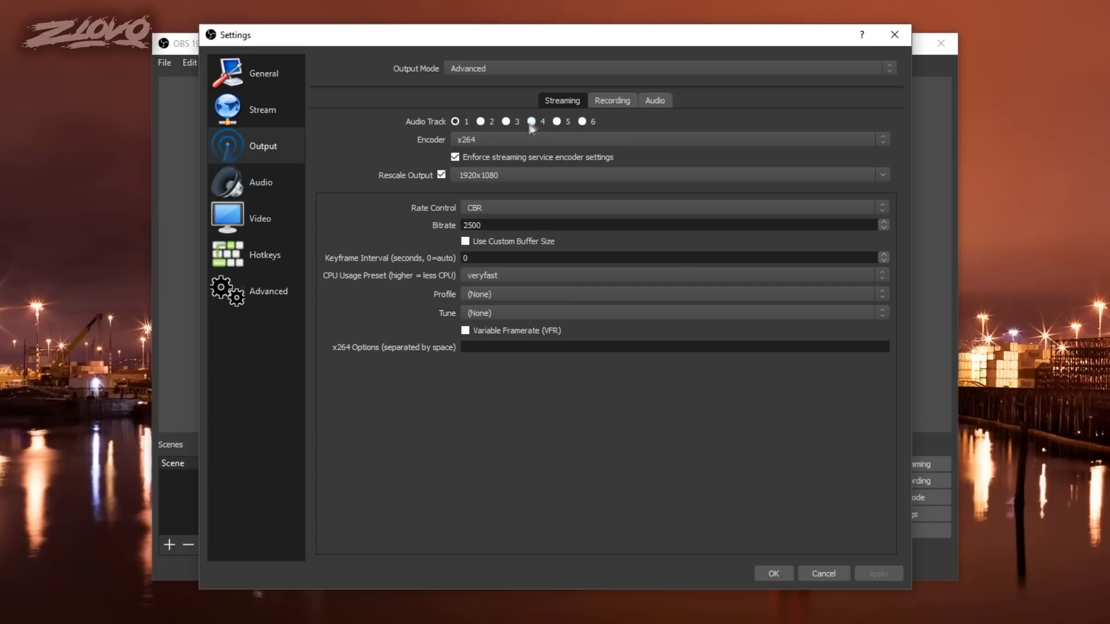
Review the streaming encoders and keep x264 selected
click(669, 139)
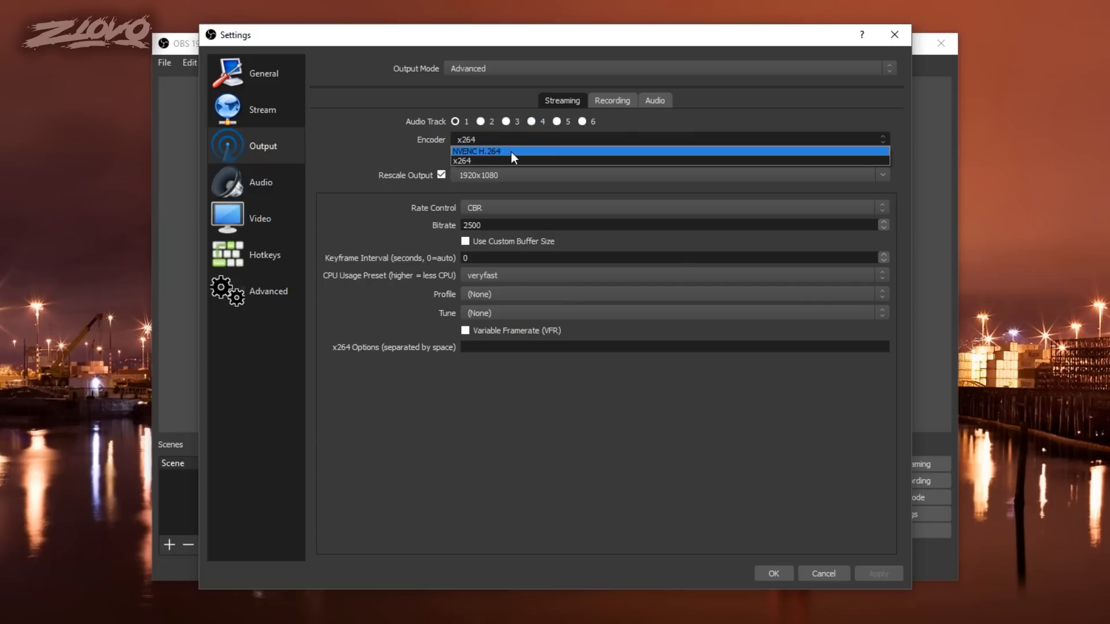
click(478, 161)
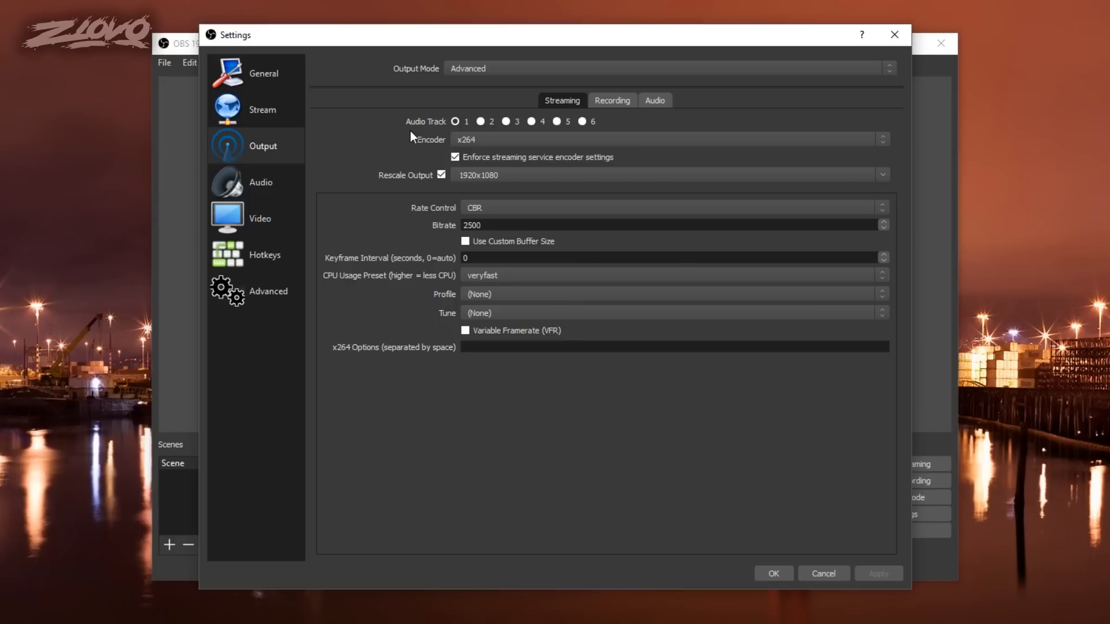
mouse_move(473, 155)
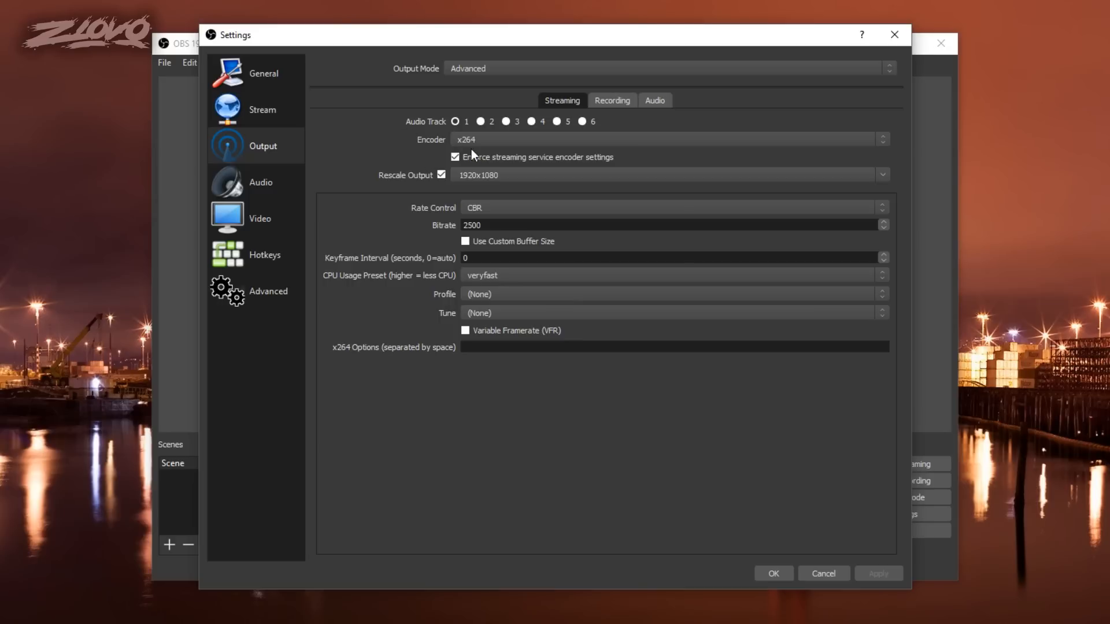
mouse_move(478, 154)
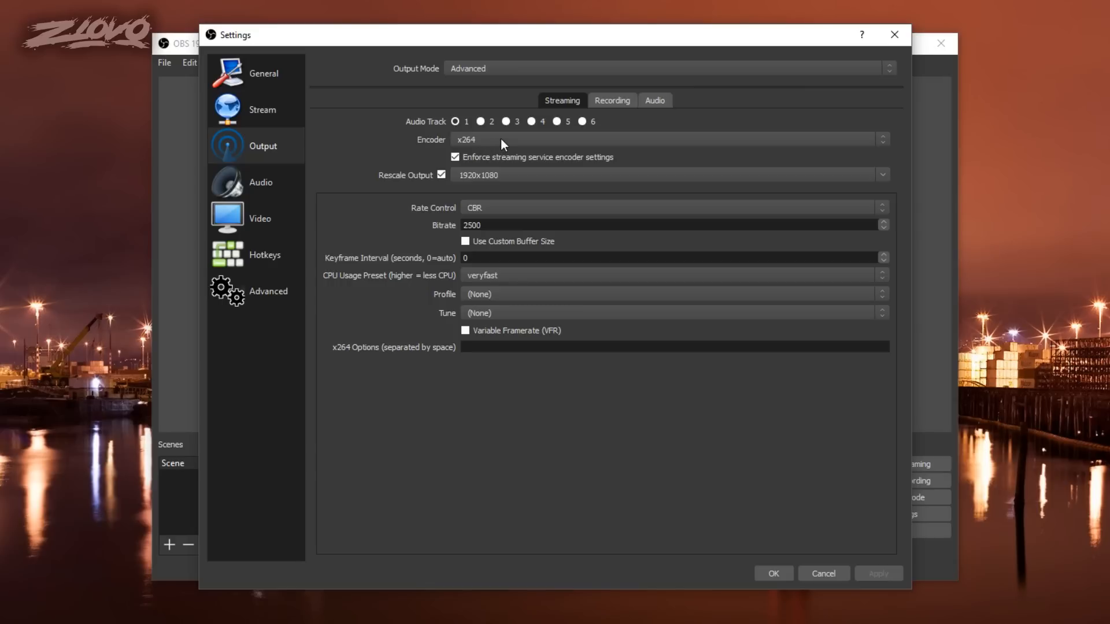
click(671, 138)
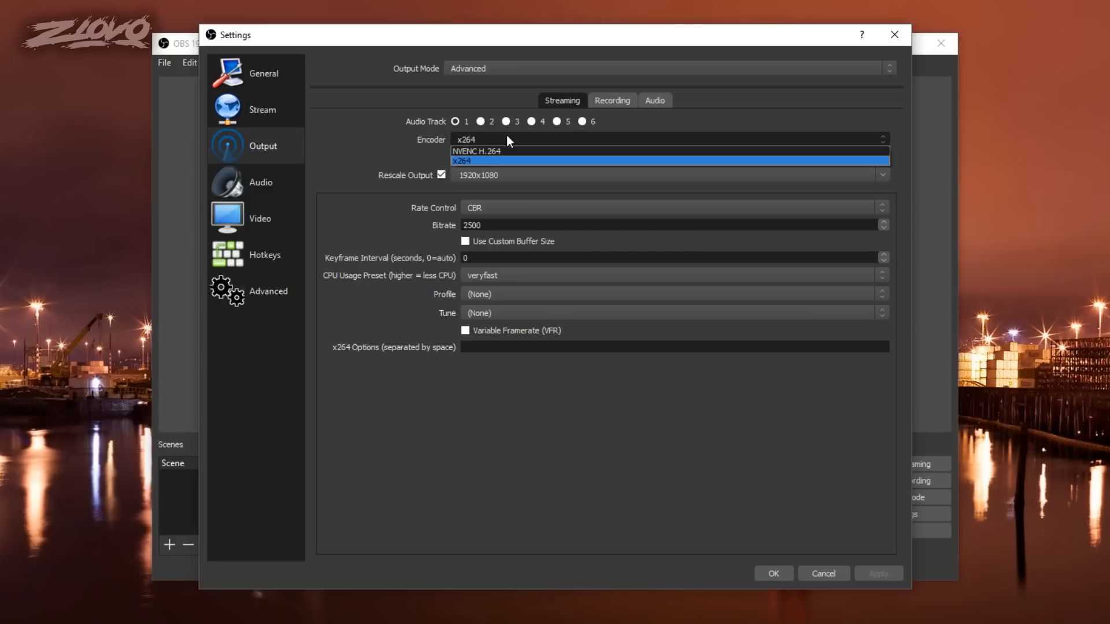
mouse_move(474, 152)
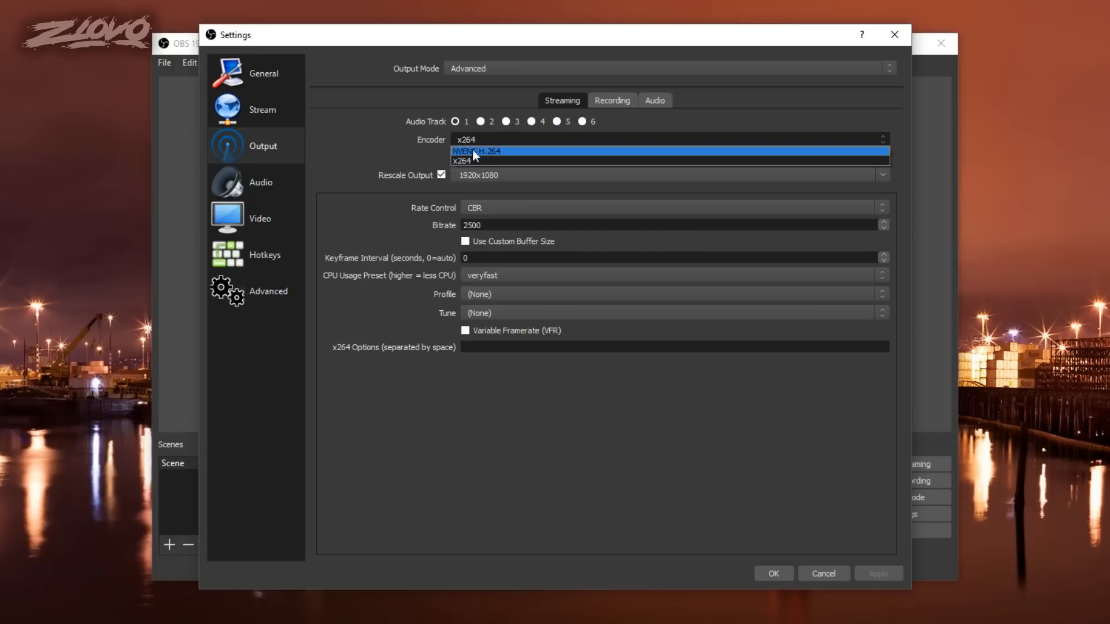
mouse_move(507, 157)
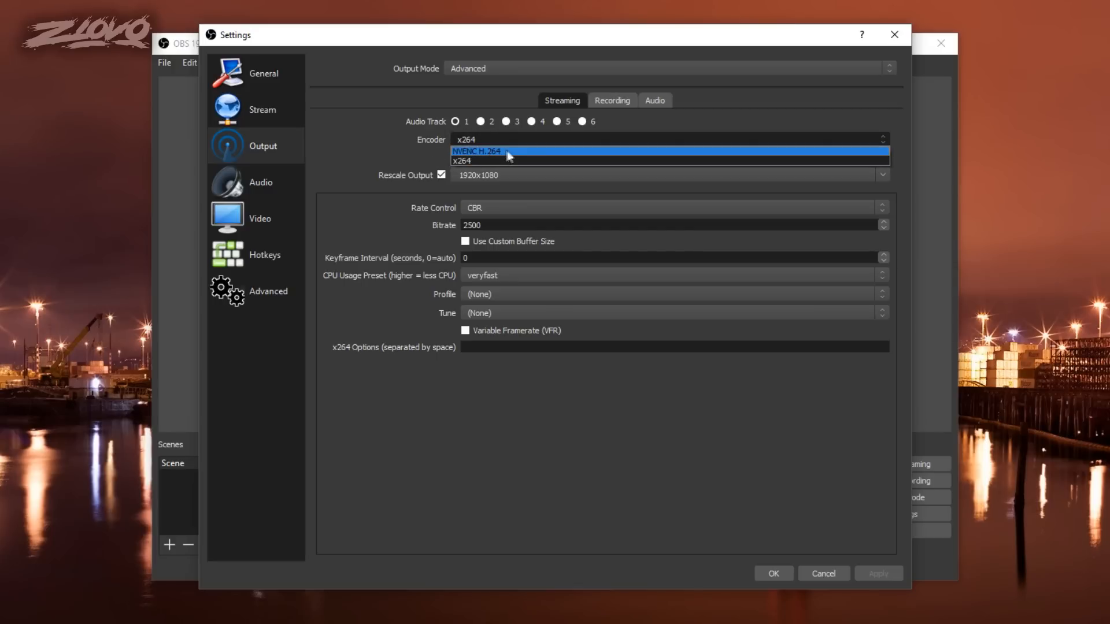
click(465, 161)
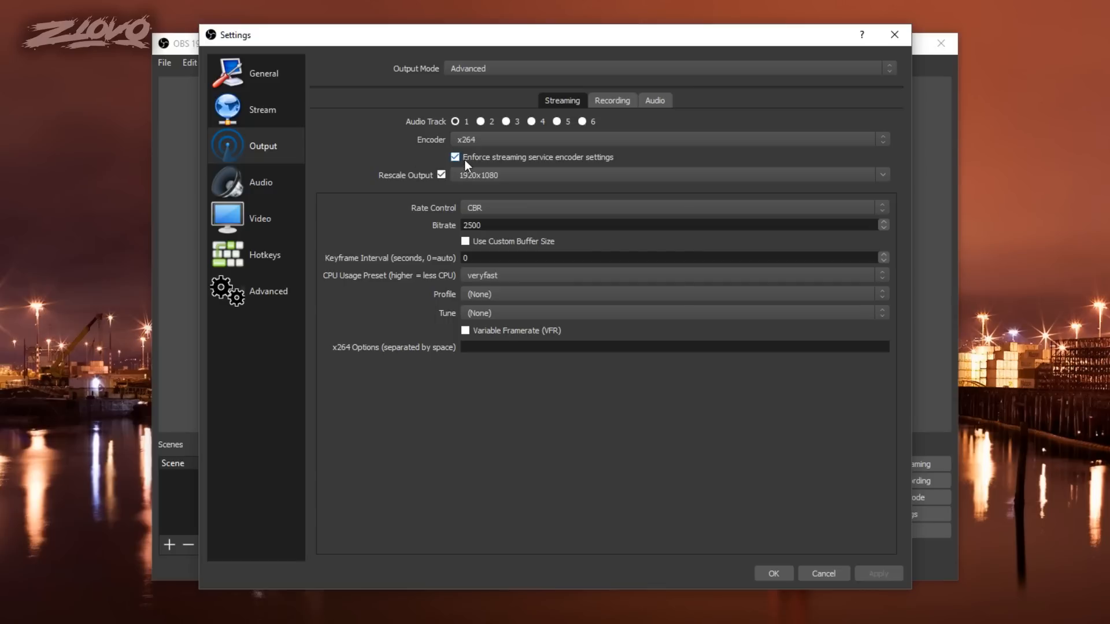
mouse_move(540, 170)
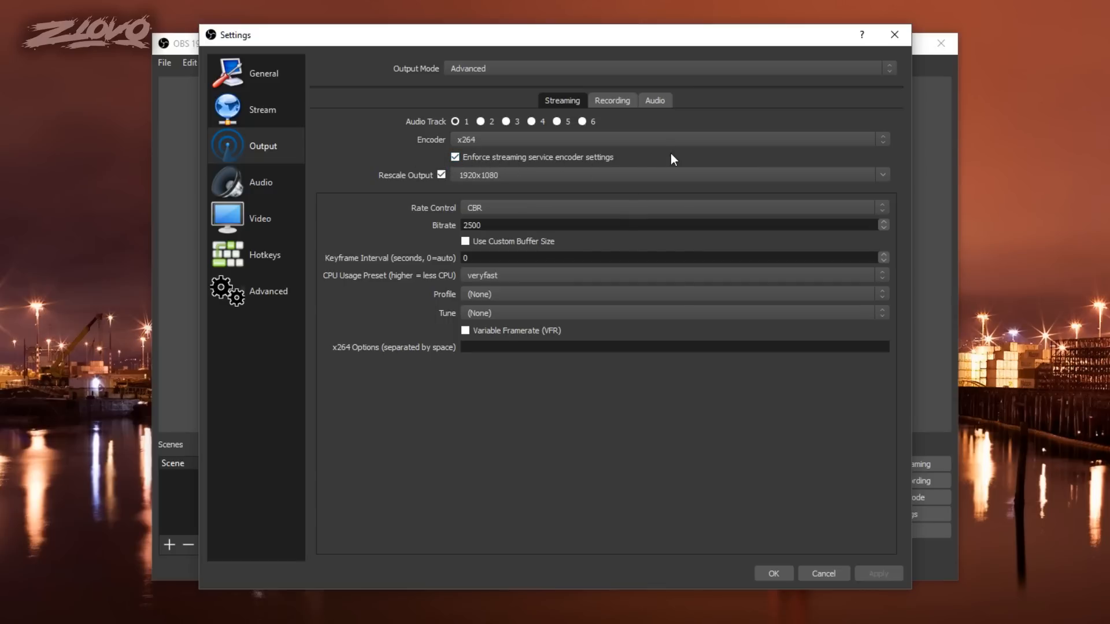
mouse_move(574, 189)
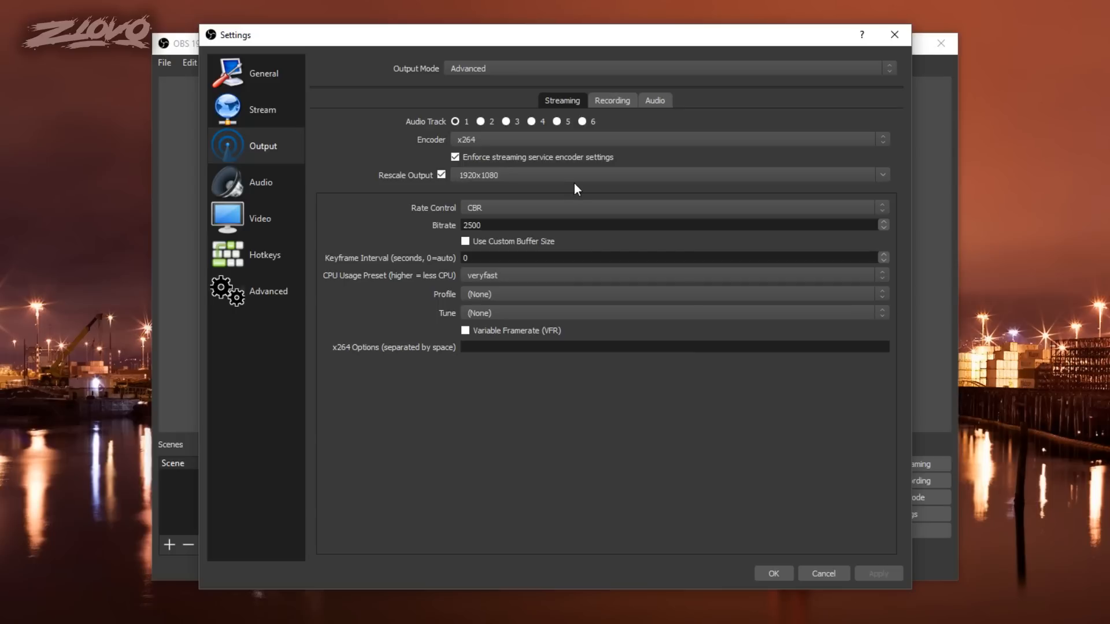
mouse_move(877, 192)
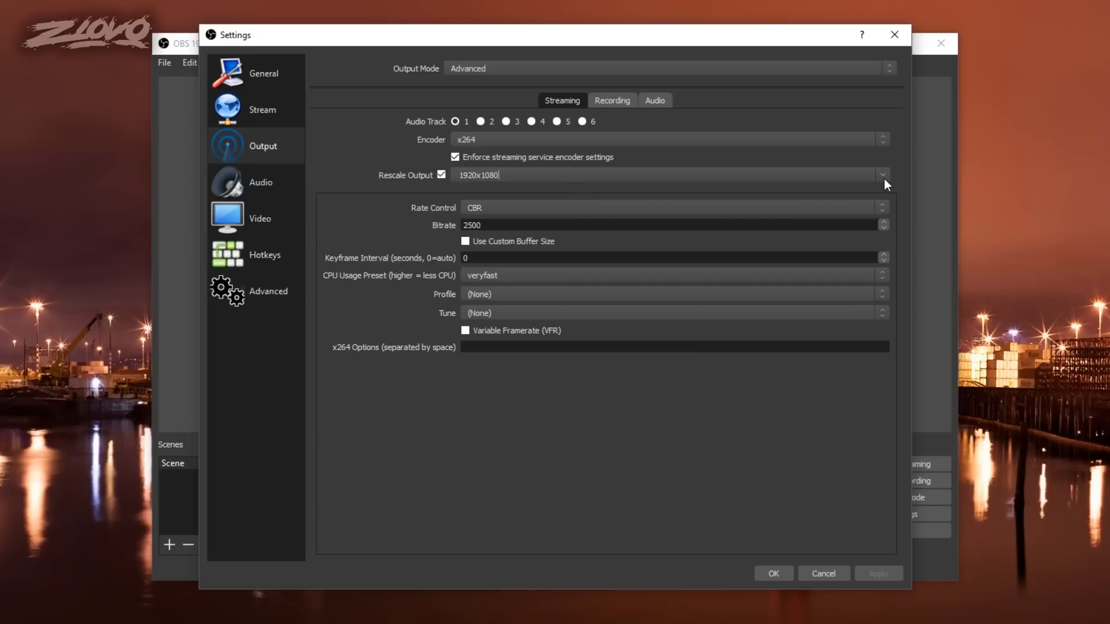
Set the stream's rescale output to 1920x1080 after briefly choosing 1280x720
click(881, 174)
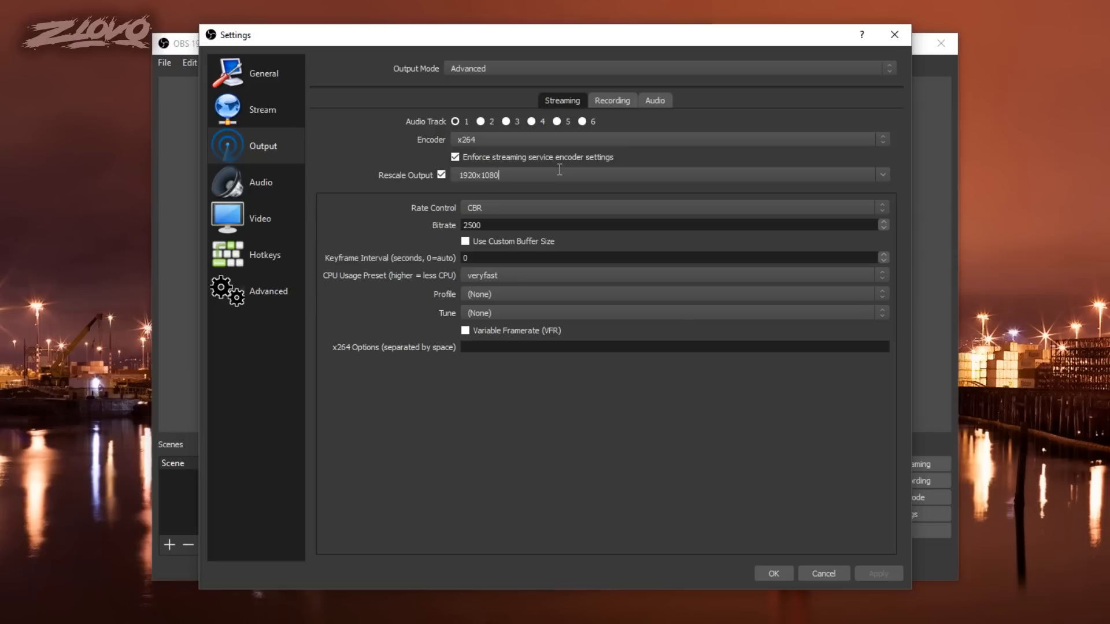
click(882, 175)
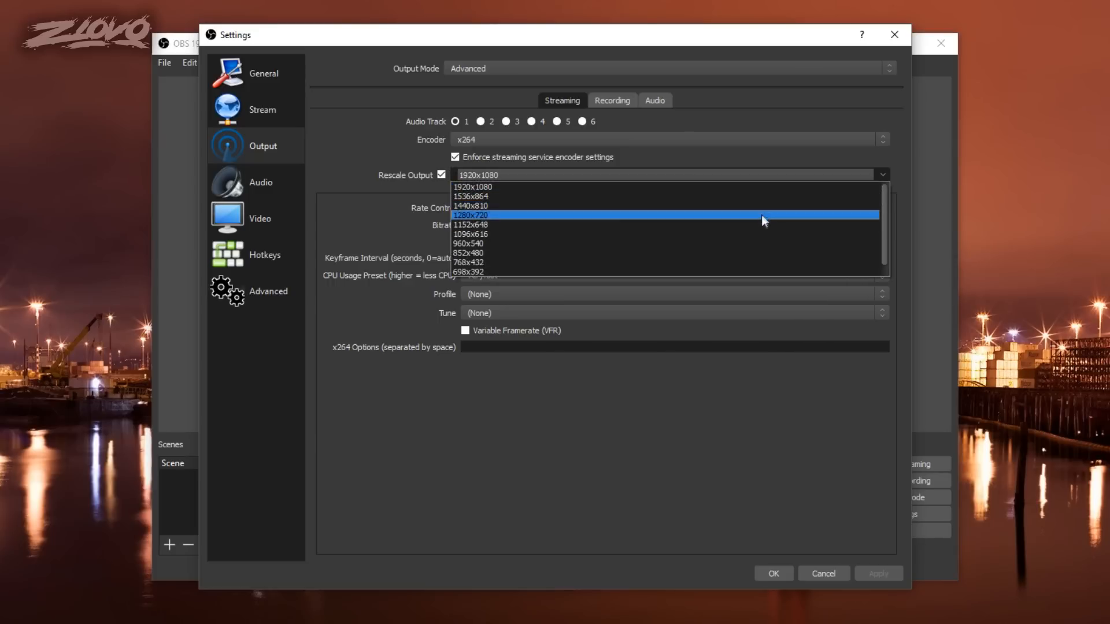
click(471, 215)
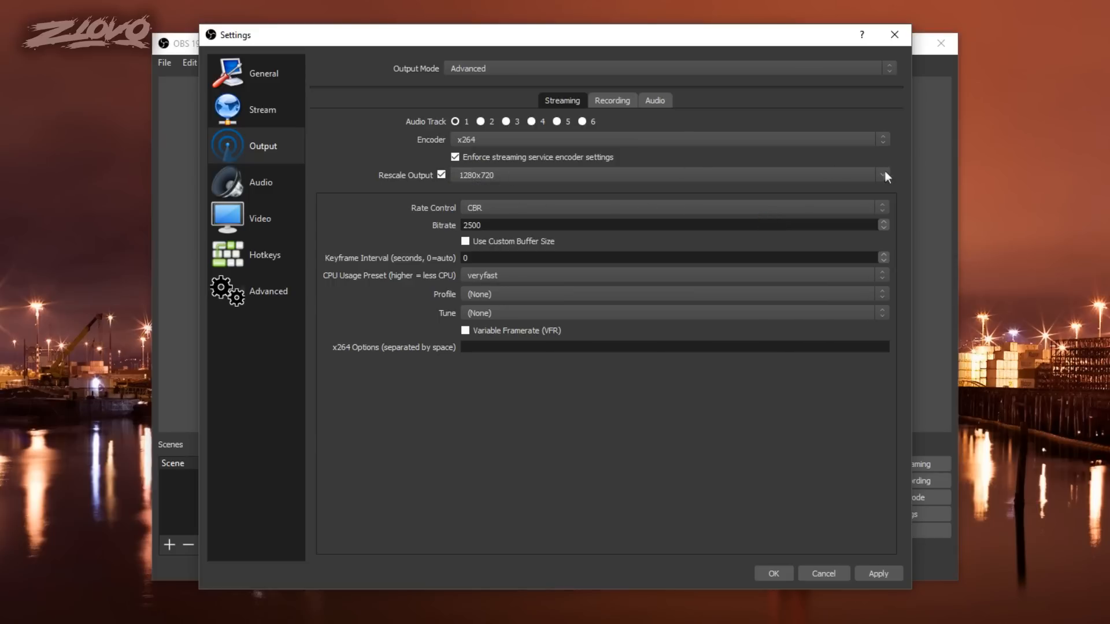
text(1920x1080)
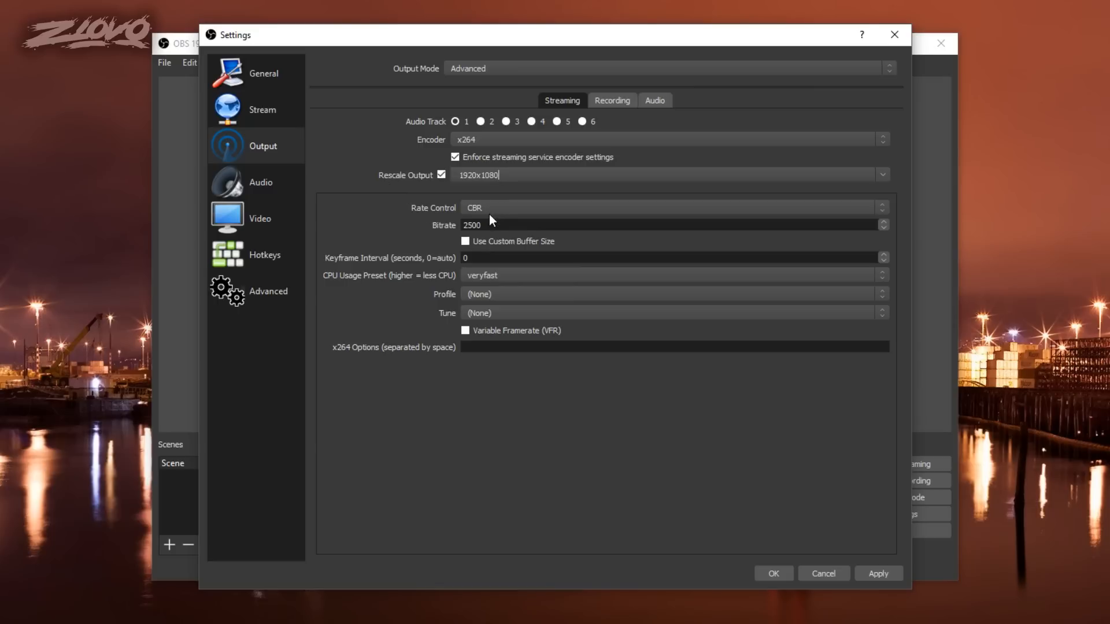
mouse_move(491, 225)
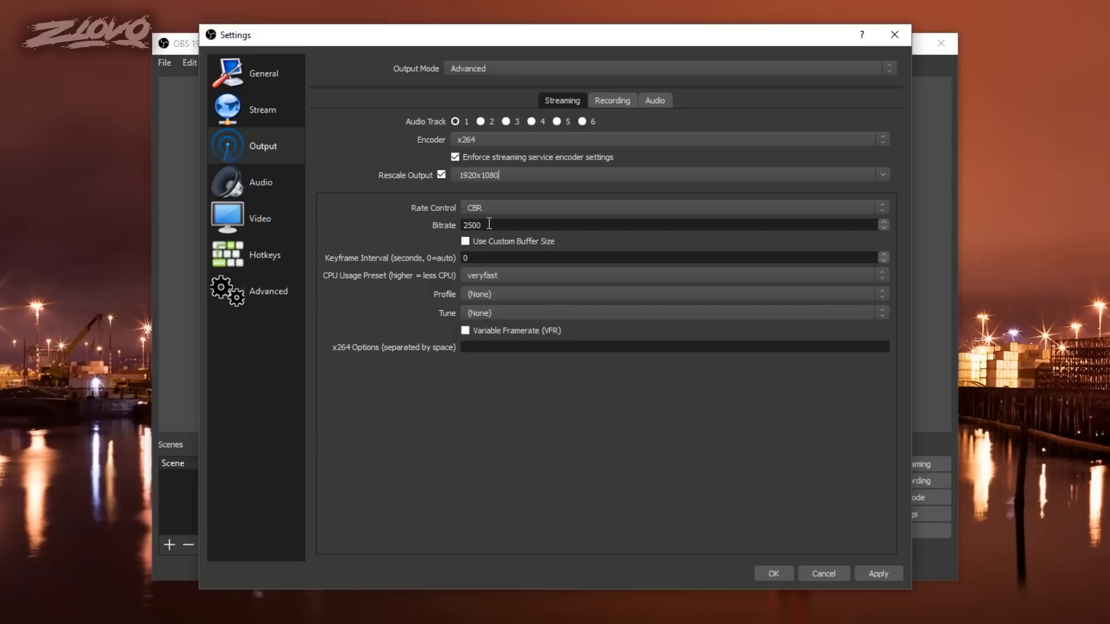
mouse_move(532, 224)
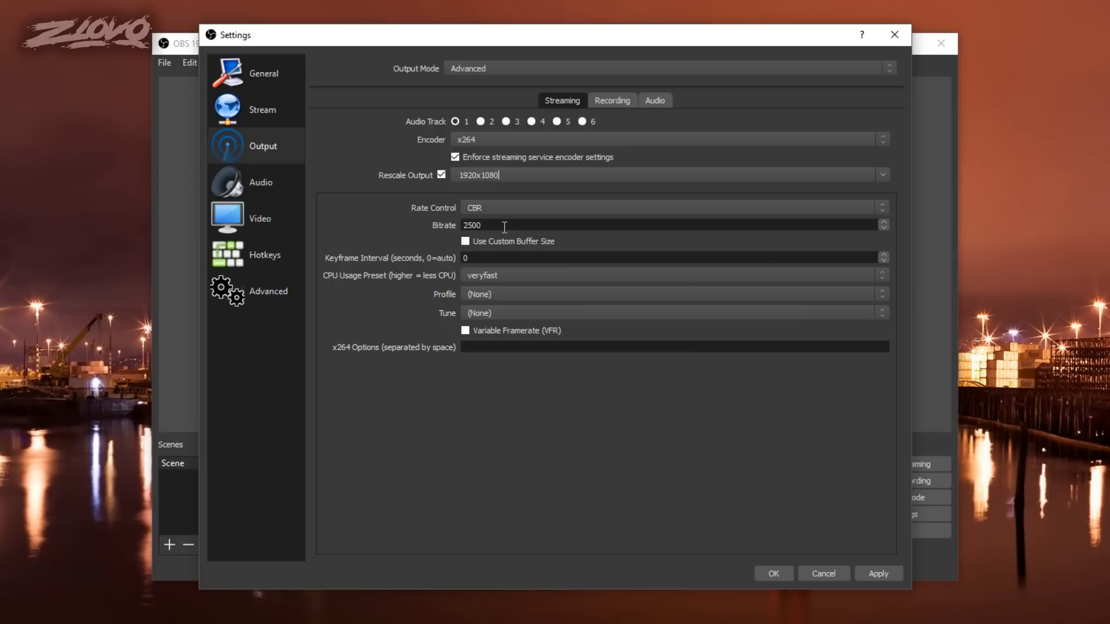
Replace the 2500 streaming bitrate, entering 3800 before selecting it again for 3500
double_click(472, 225)
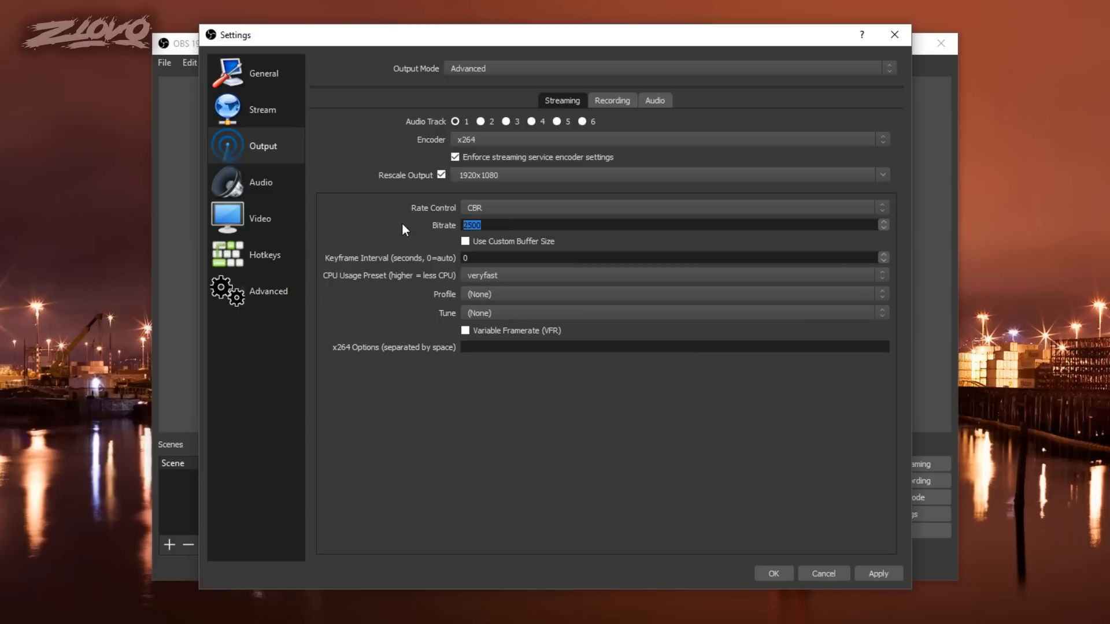
text(3)
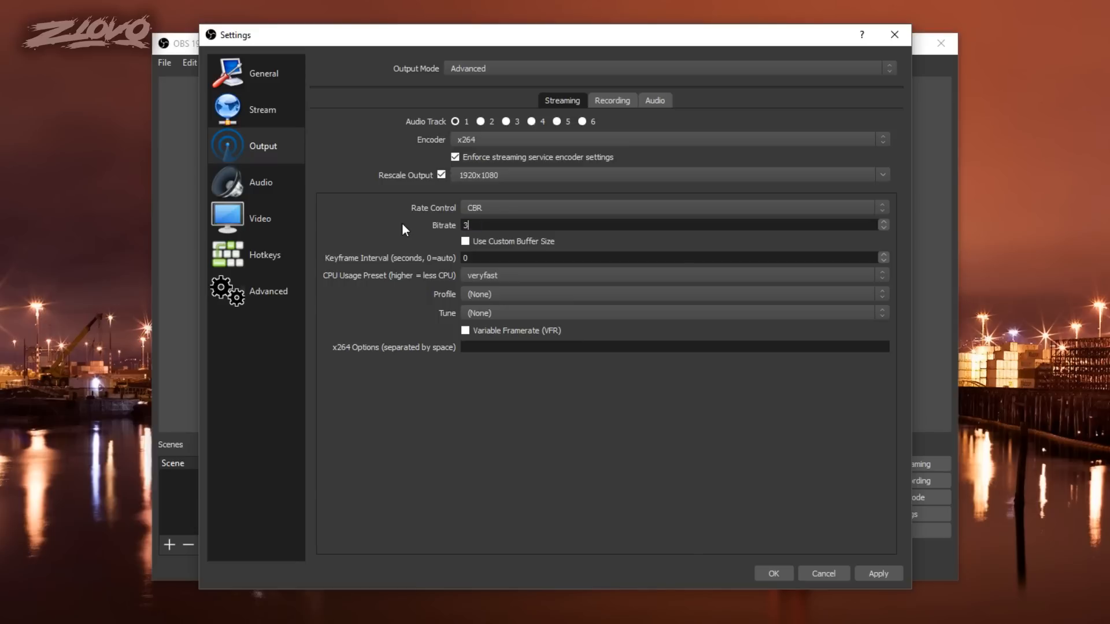
text(800)
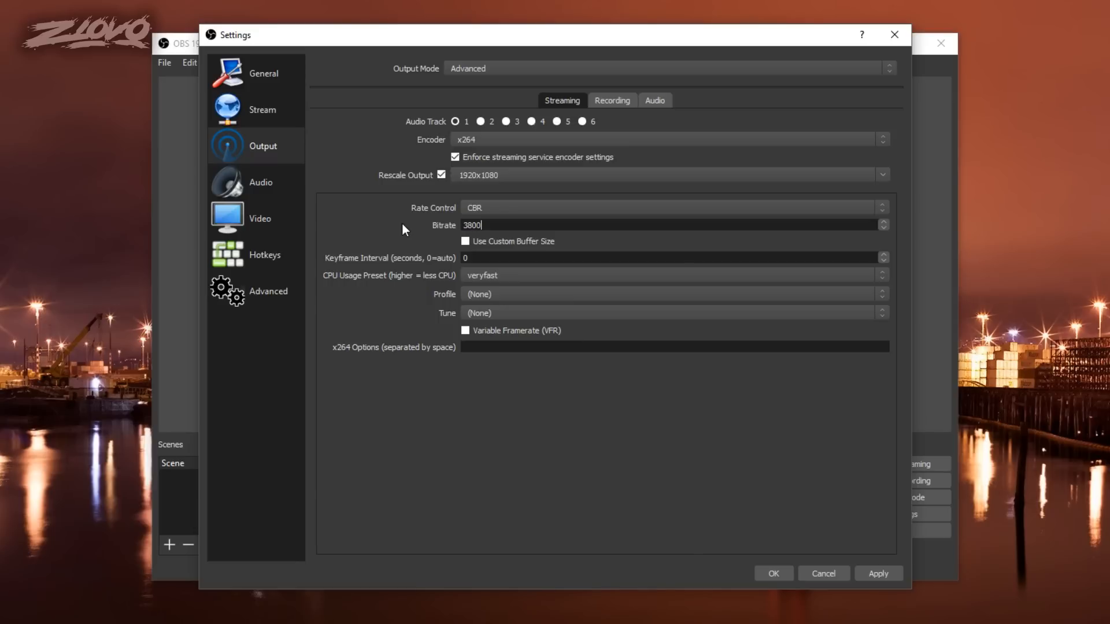
double_click(472, 225)
text(3500)
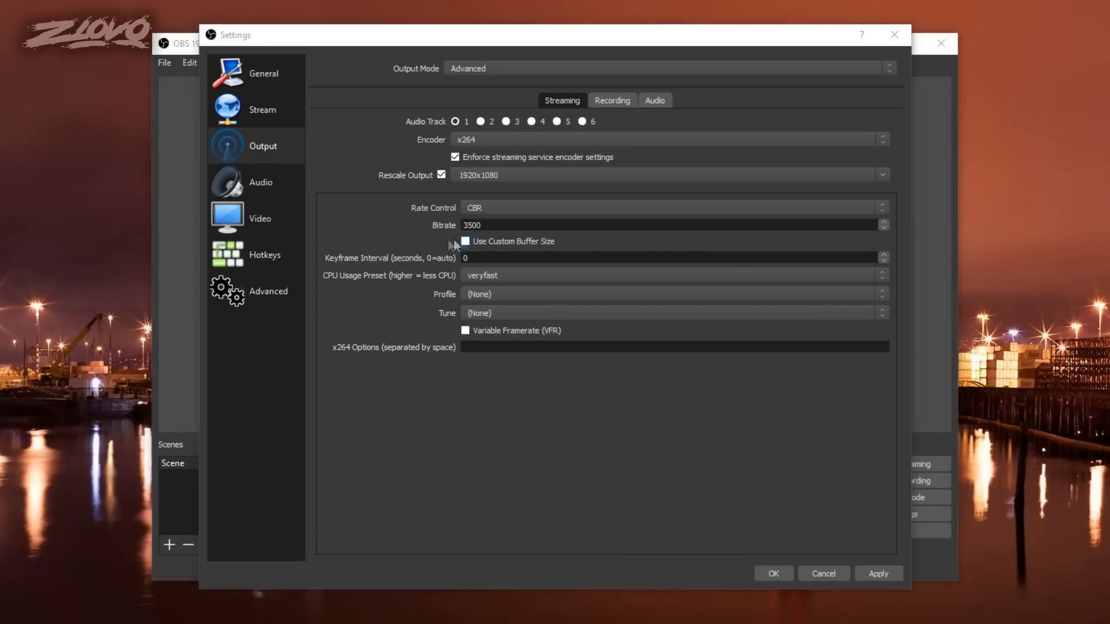
mouse_move(580, 248)
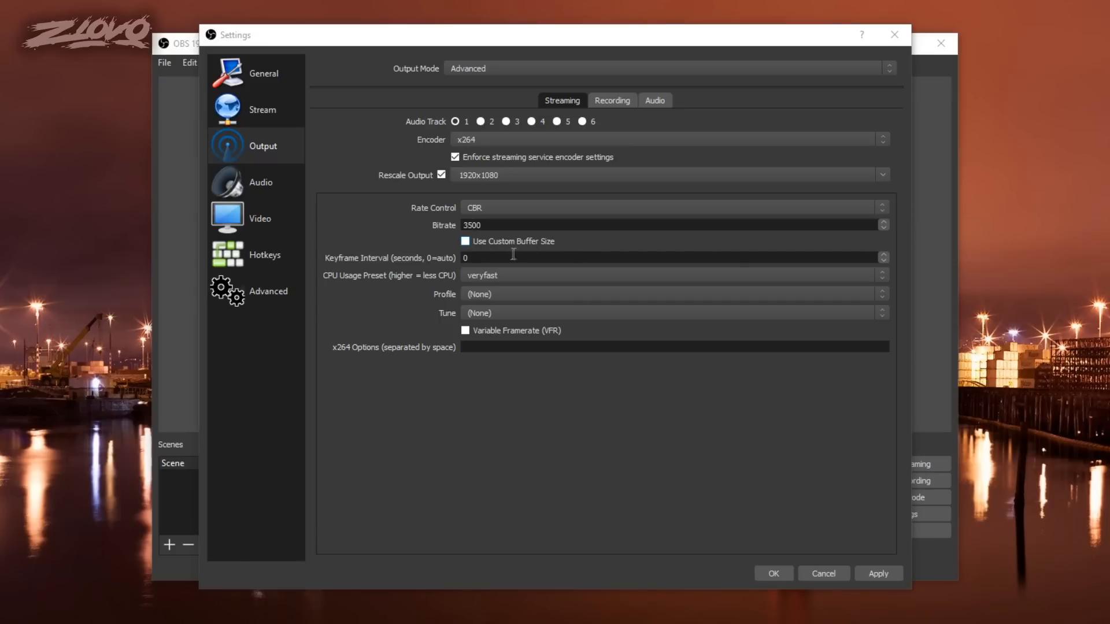
Set the keyframe interval to 2 seconds
text(2)
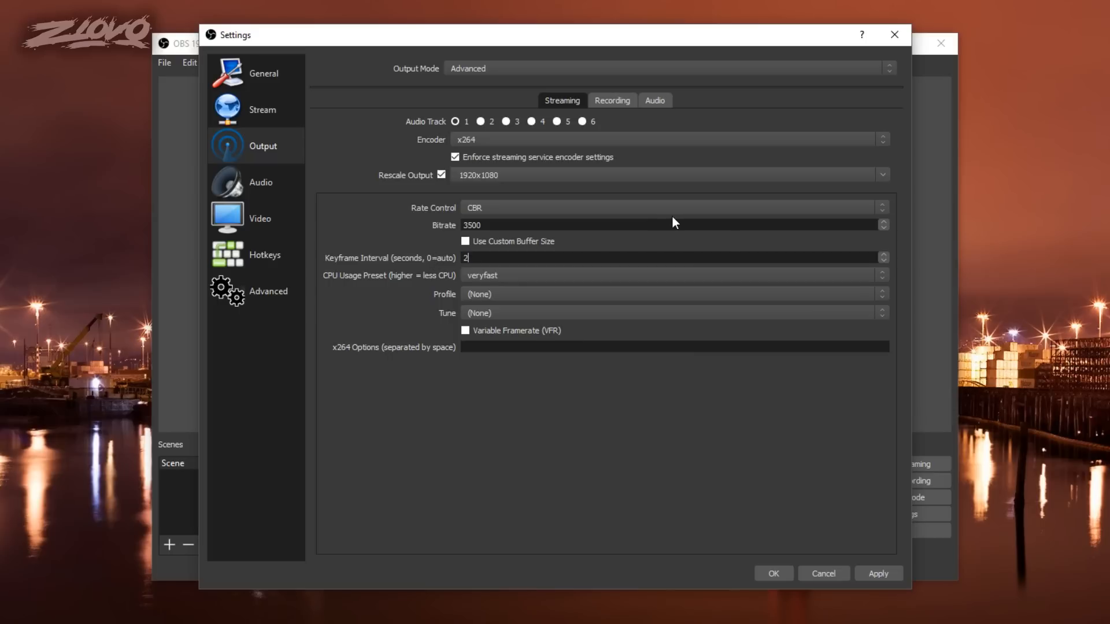
mouse_move(552, 252)
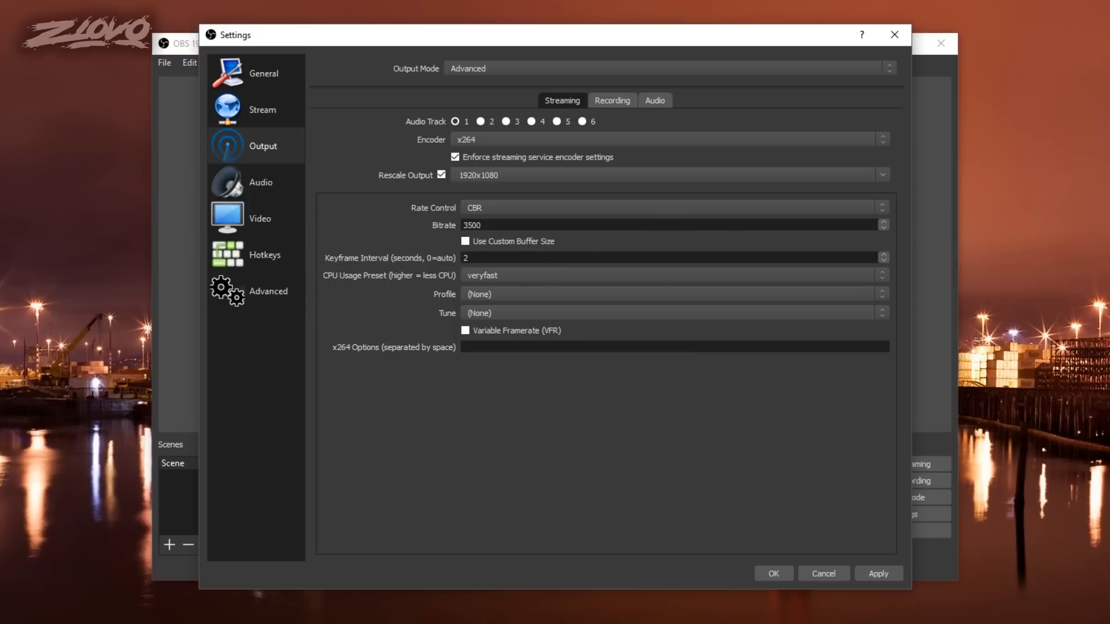
mouse_move(523, 277)
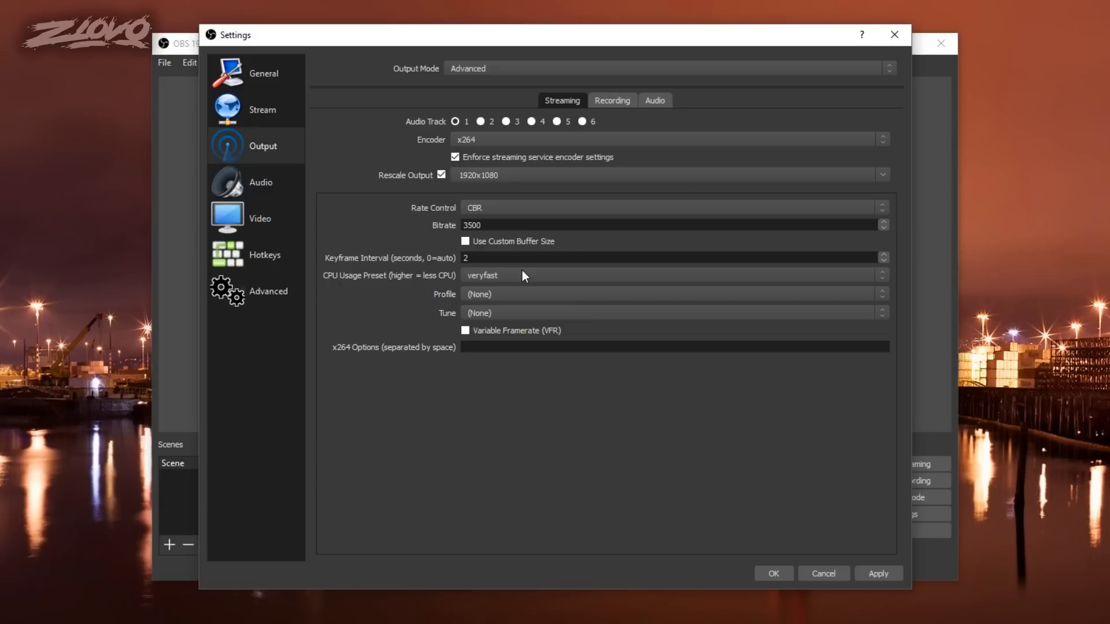
click(673, 275)
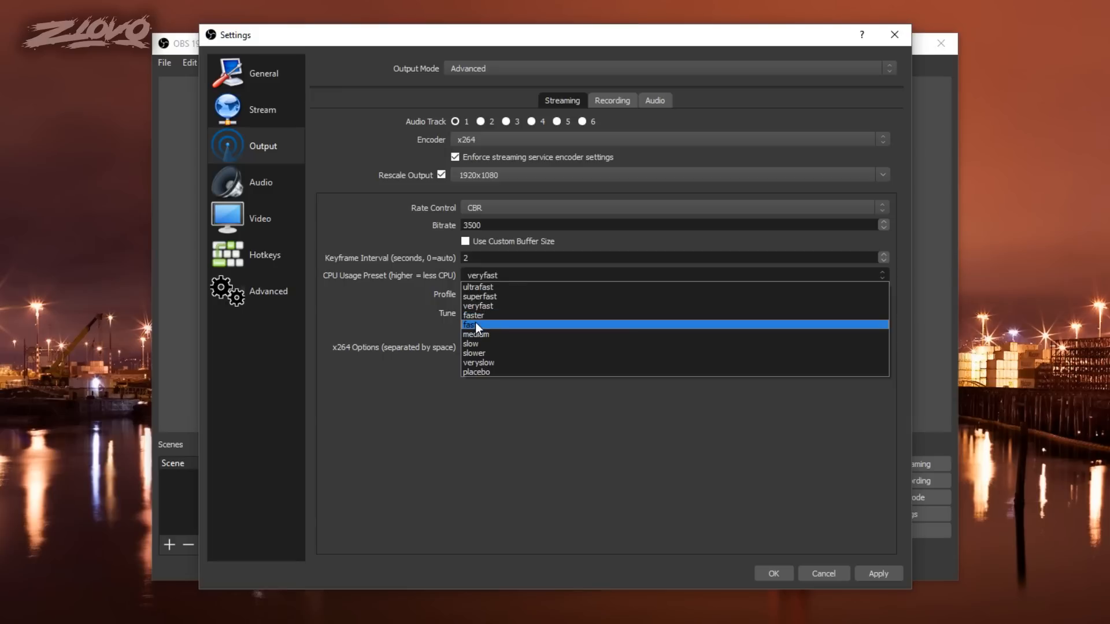
mouse_move(485, 334)
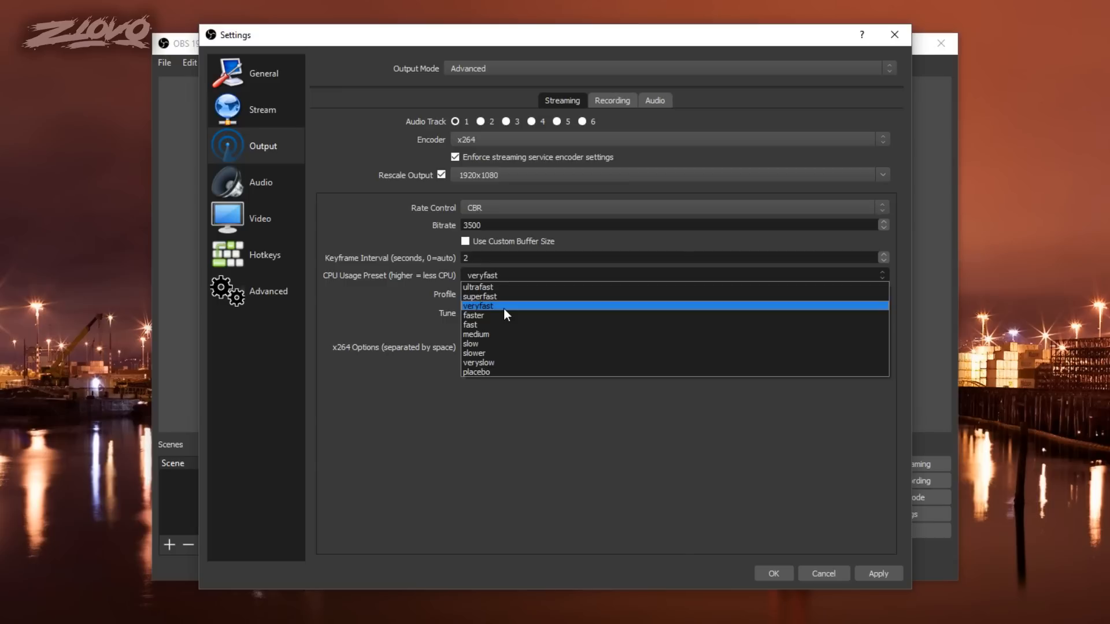
mouse_move(506, 296)
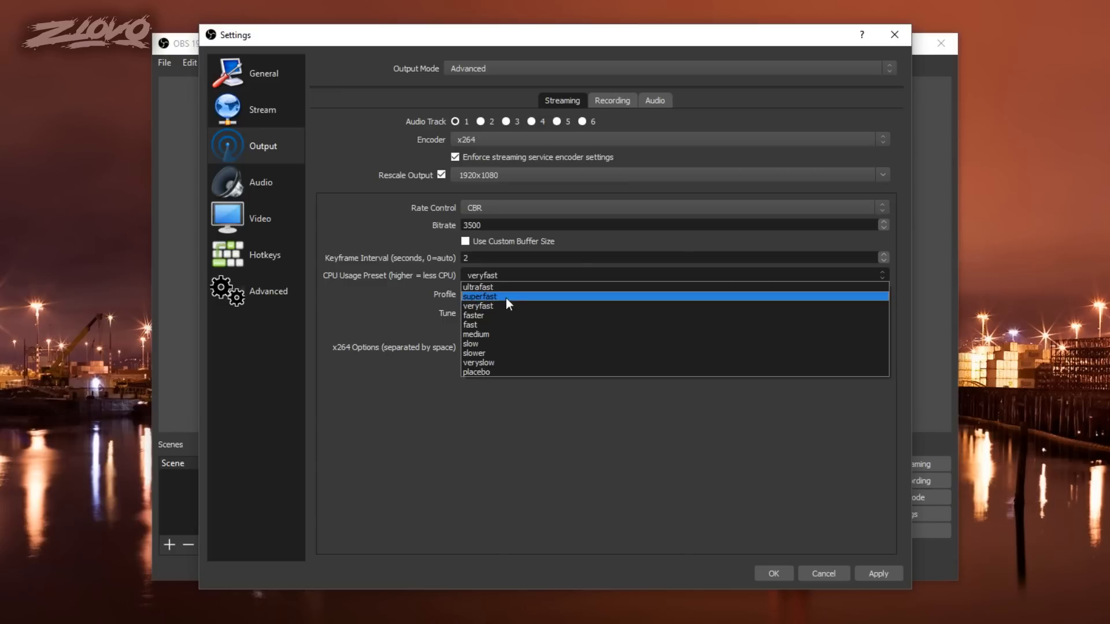
mouse_move(504, 286)
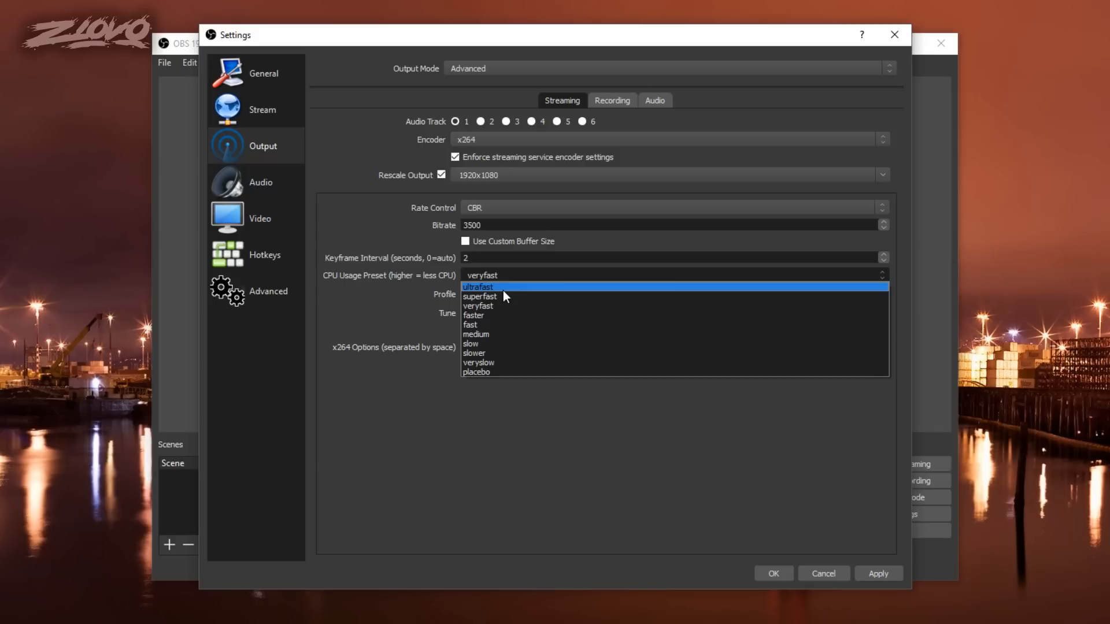
mouse_move(486, 334)
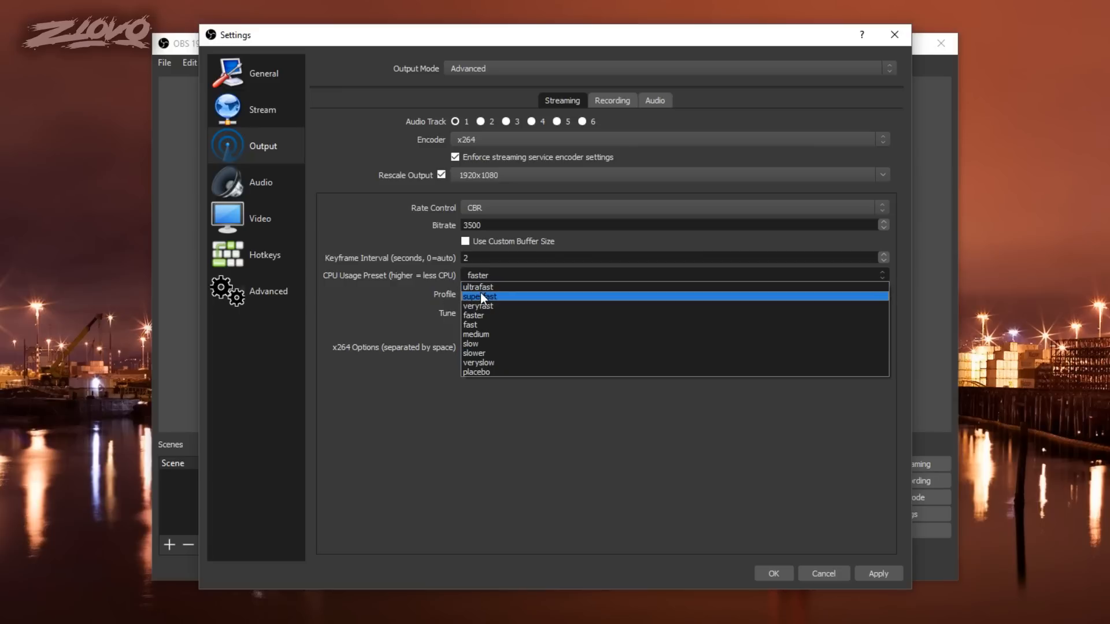
mouse_move(478, 287)
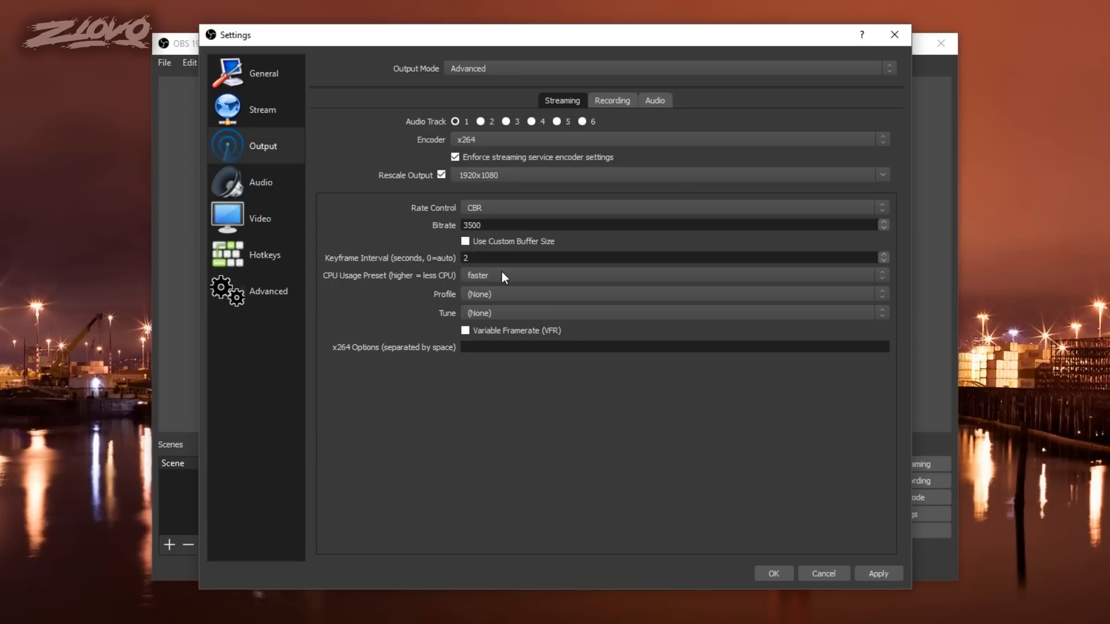
Change the CPU usage preset from veryfast to faster
click(672, 275)
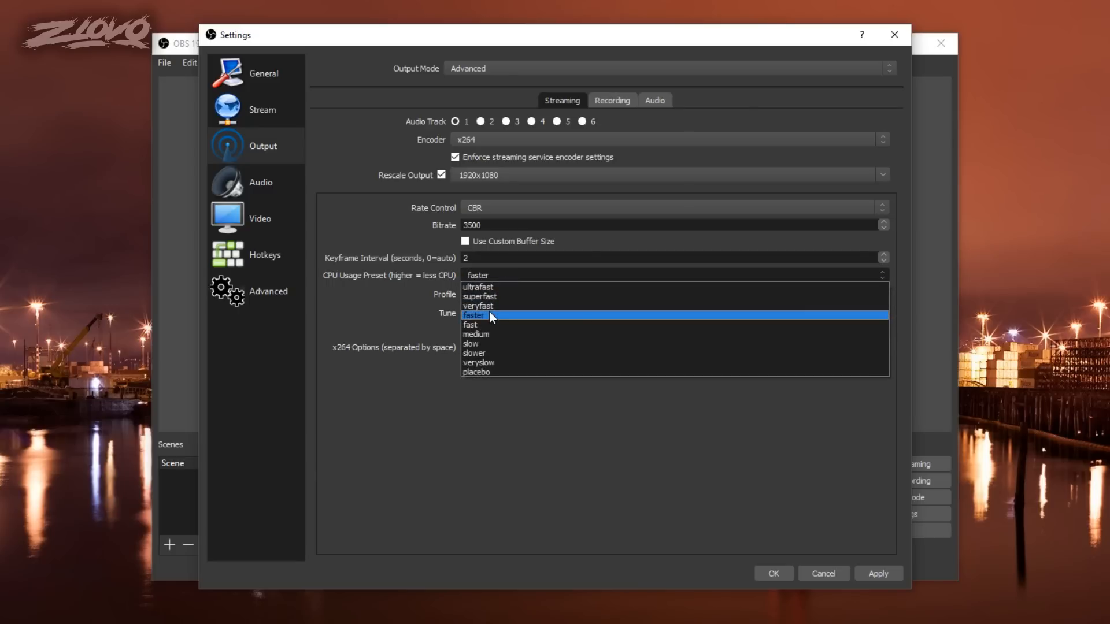
mouse_move(481, 296)
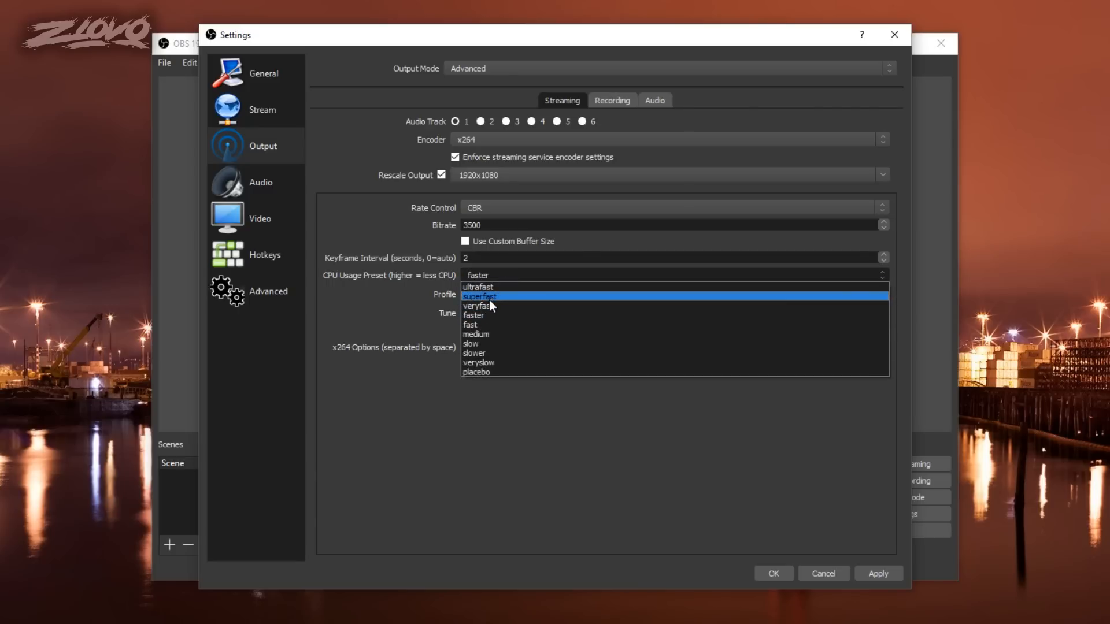
mouse_move(494, 353)
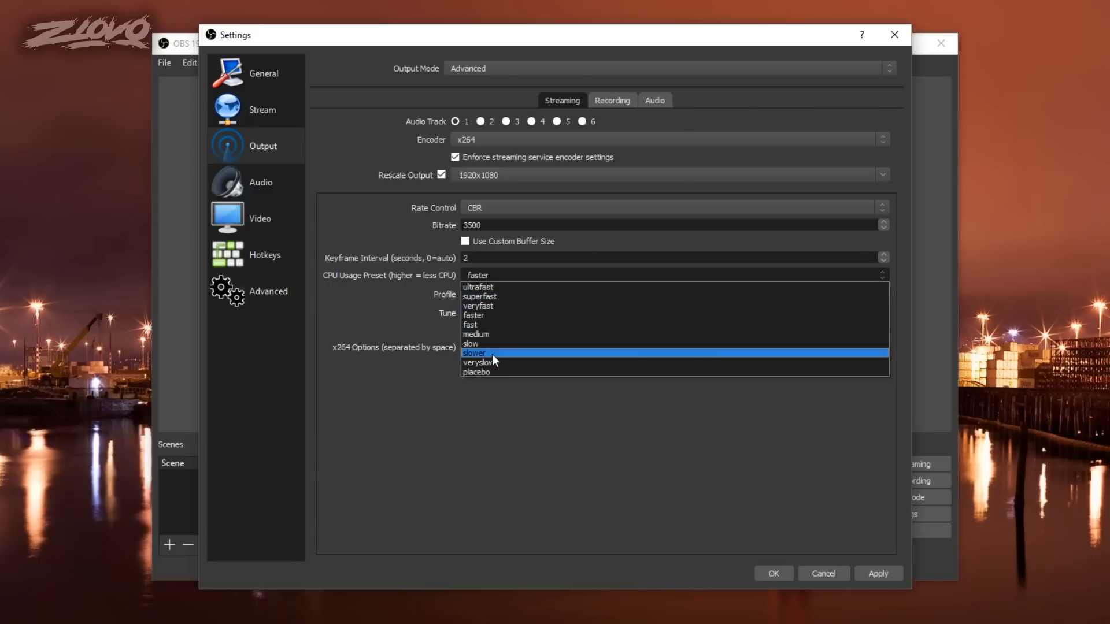
mouse_move(481, 334)
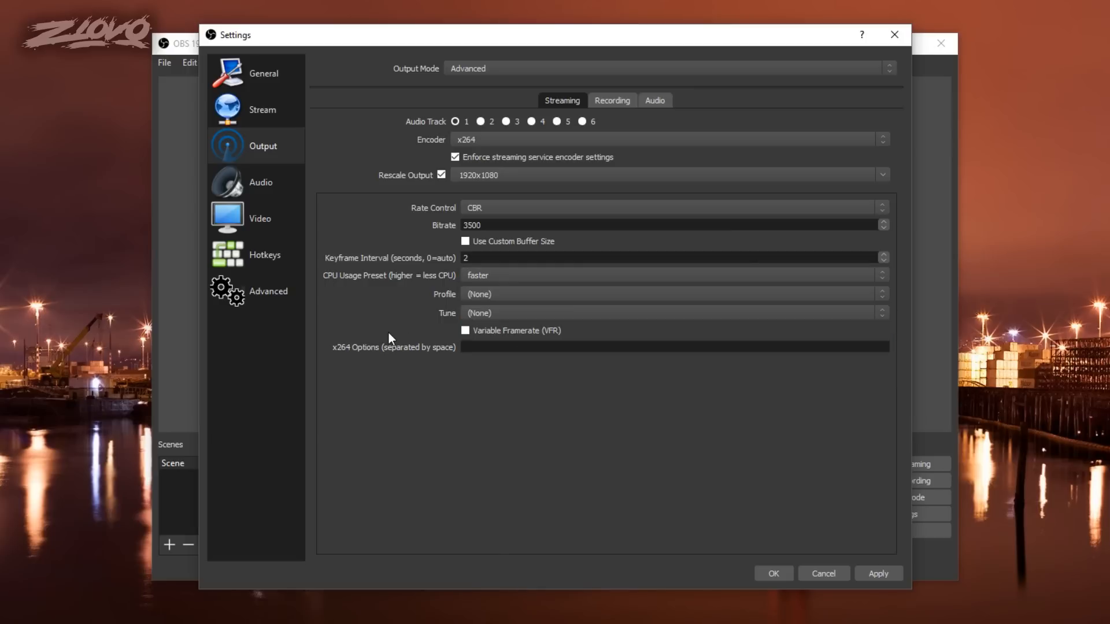
mouse_move(342, 308)
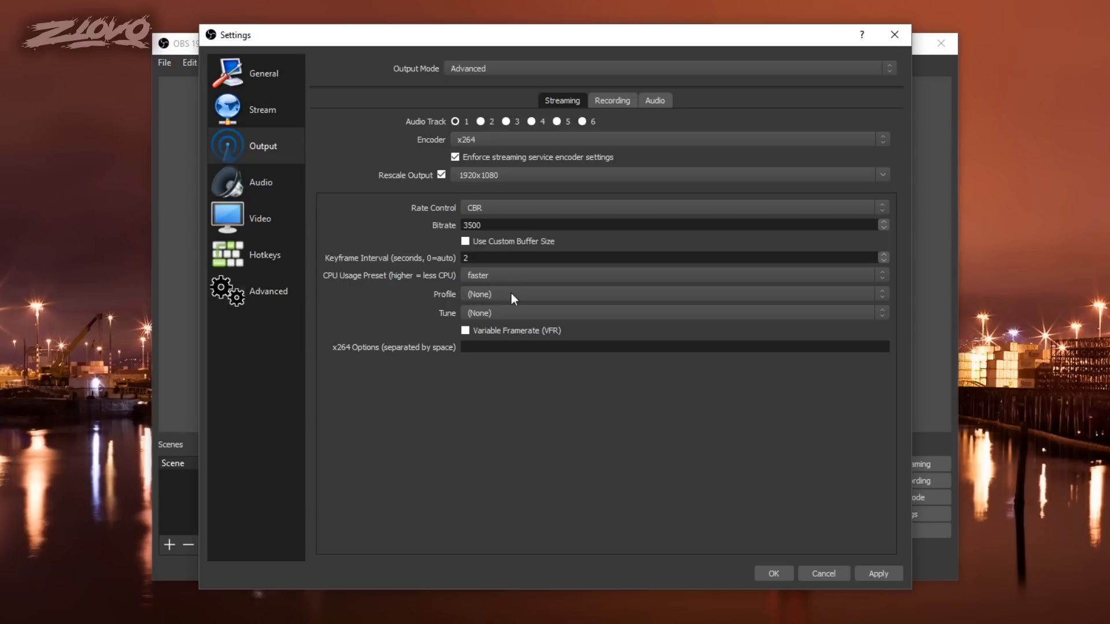
Set the encoding profile to high and apply the streaming output settings
click(671, 293)
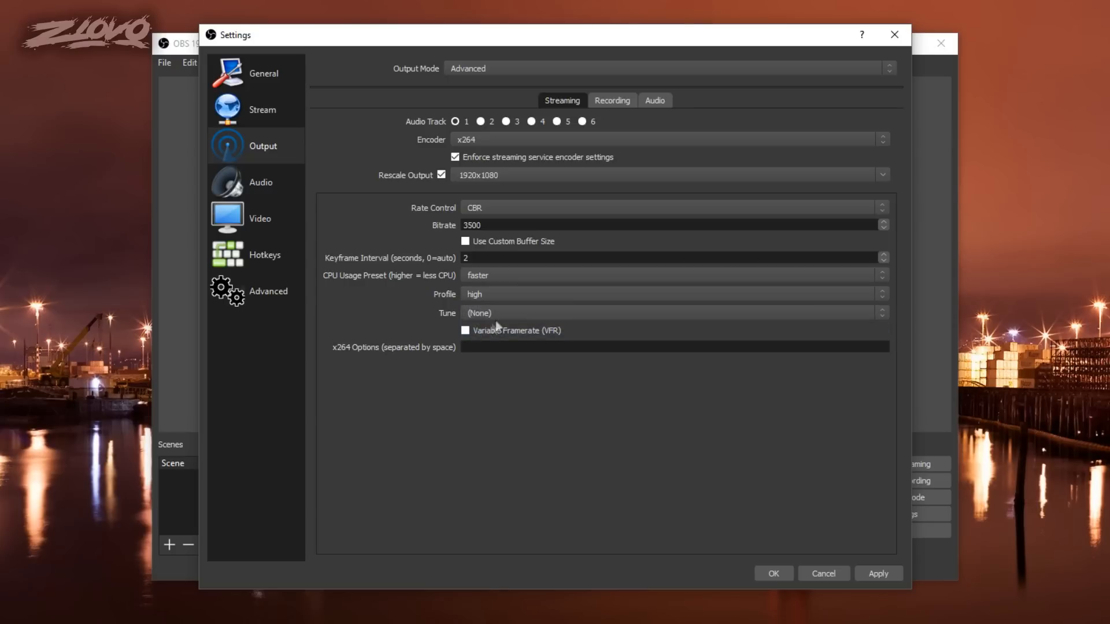
mouse_move(565, 338)
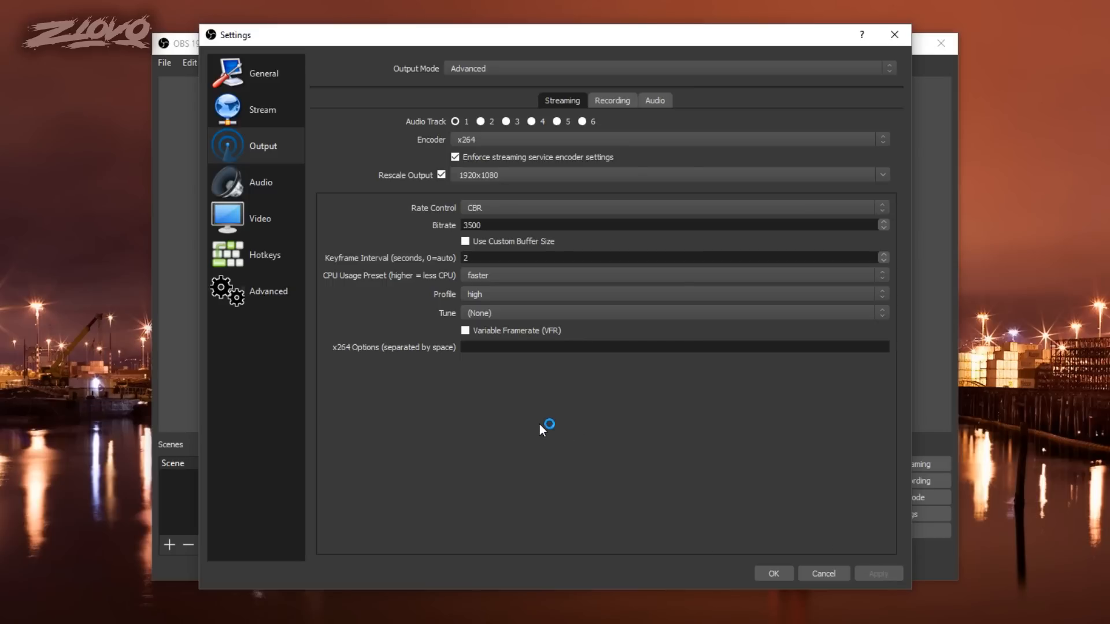
click(259, 218)
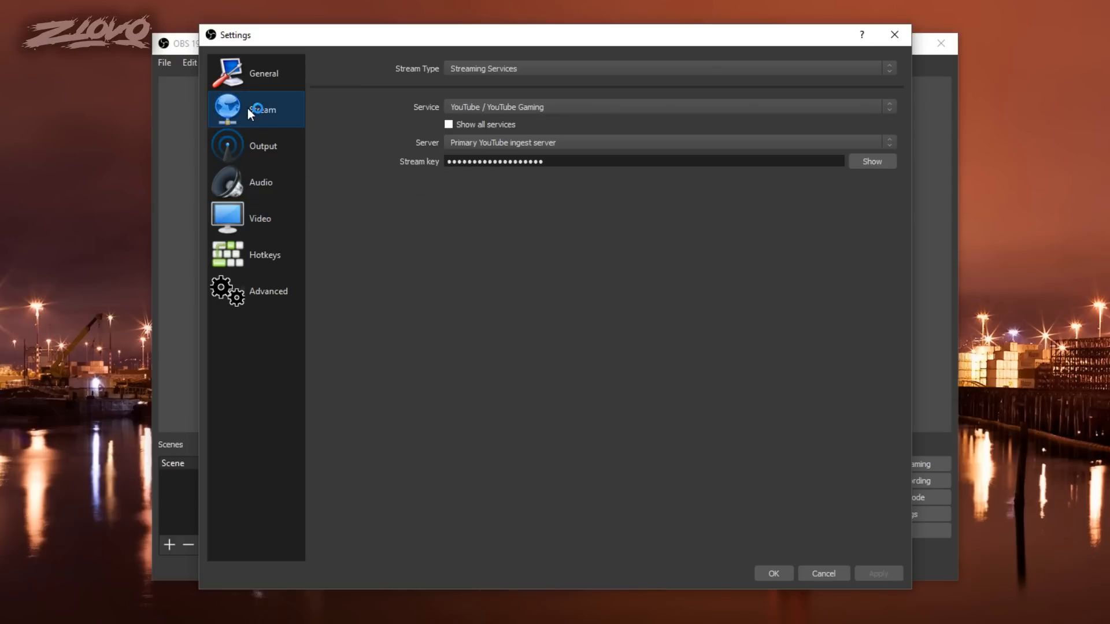
mouse_move(315, 107)
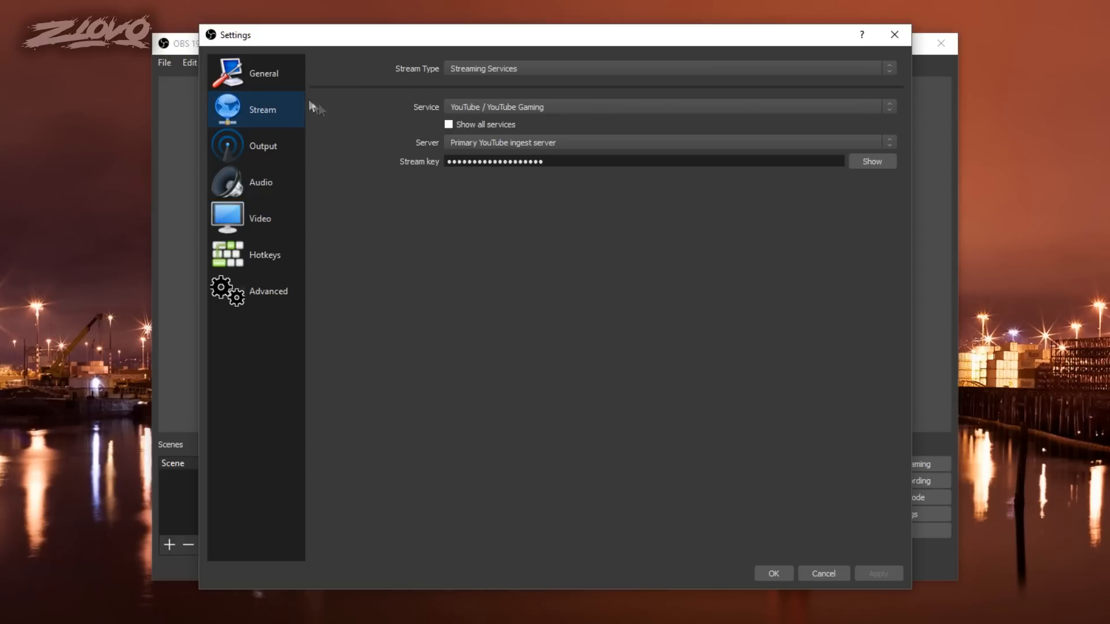
mouse_move(473, 99)
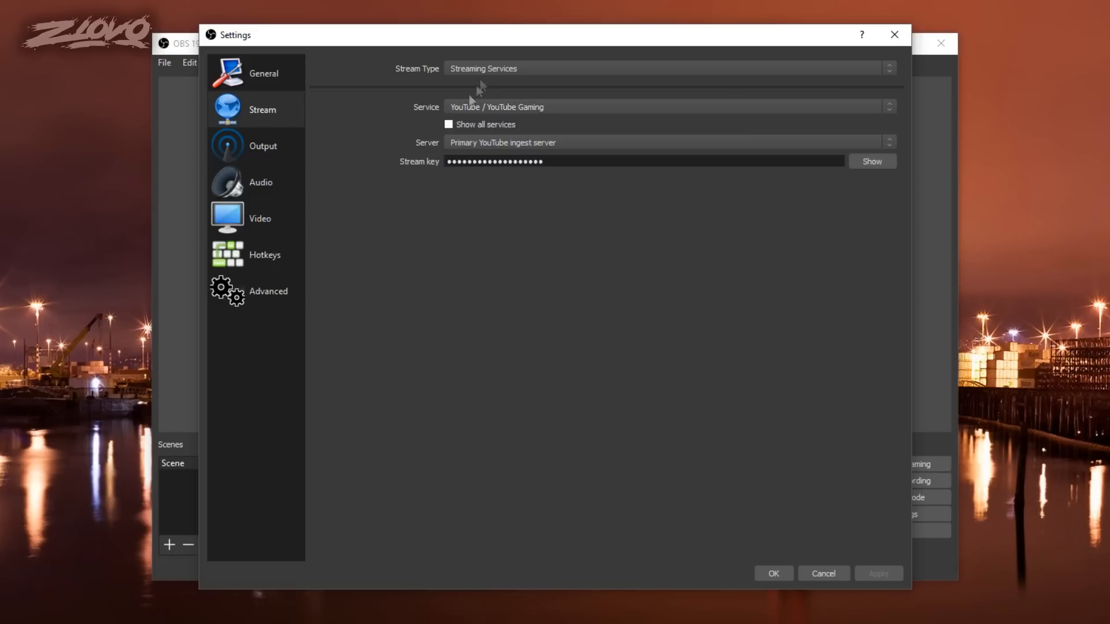
mouse_move(426, 233)
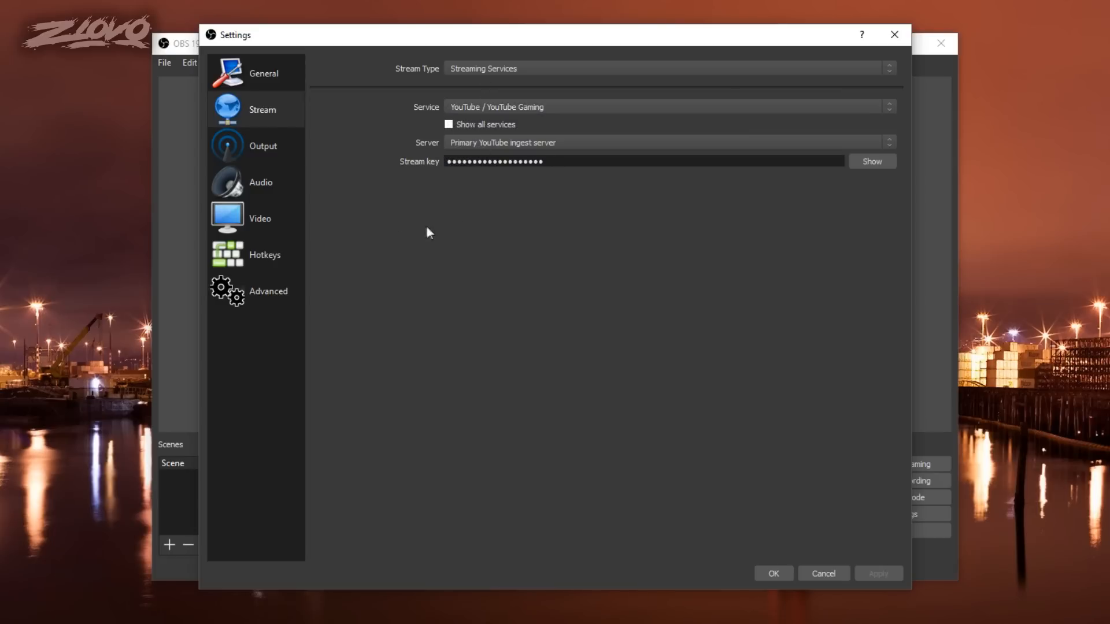
Review the YouTube stream settings, then show the General settings page
click(264, 73)
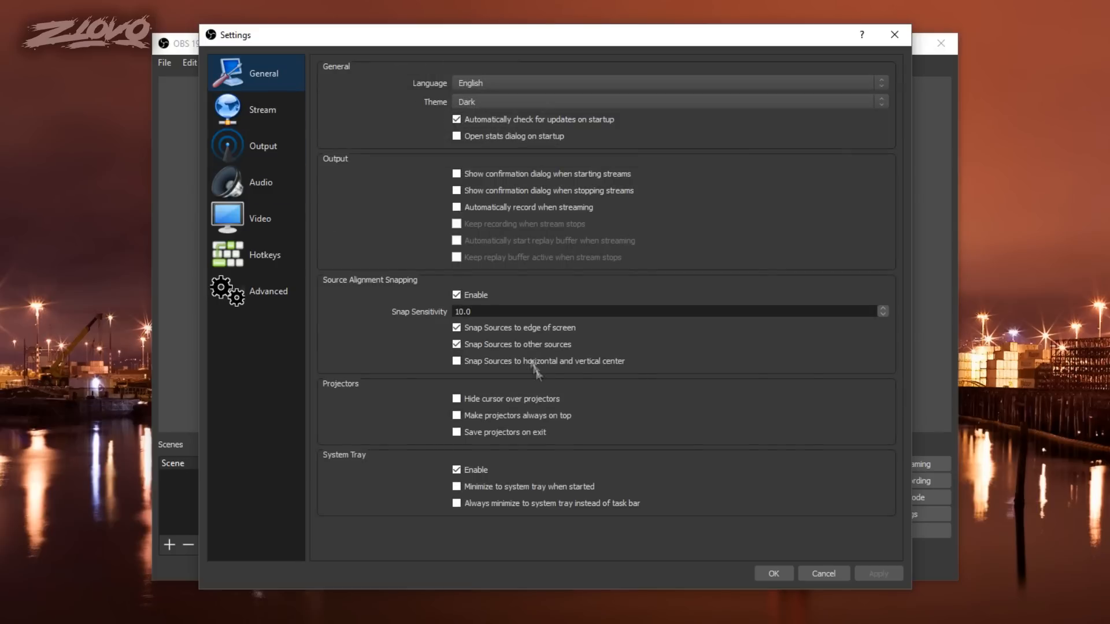